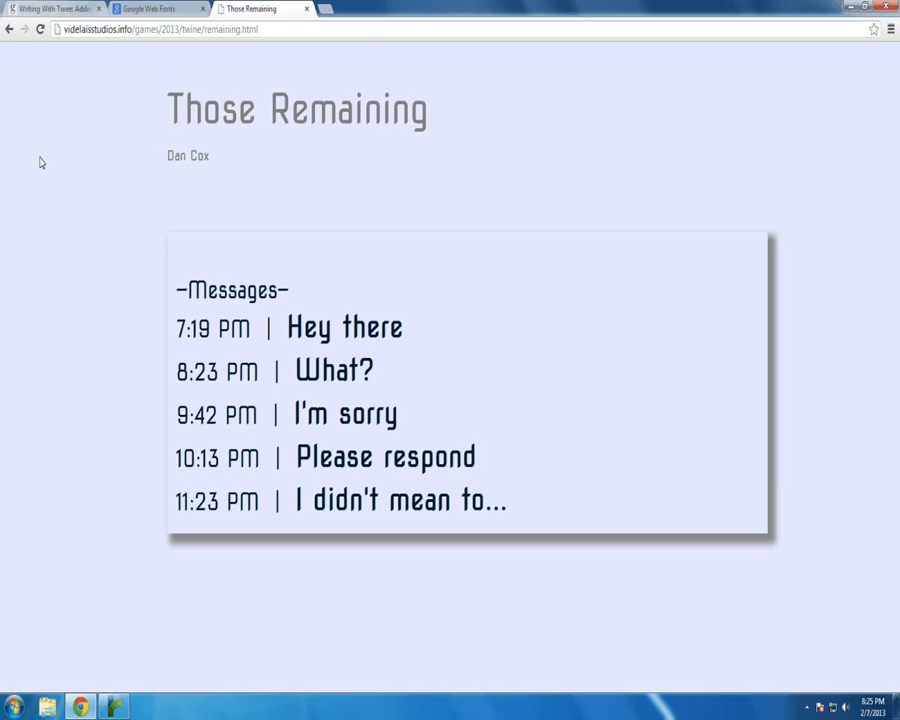
mouse_move(770, 503)
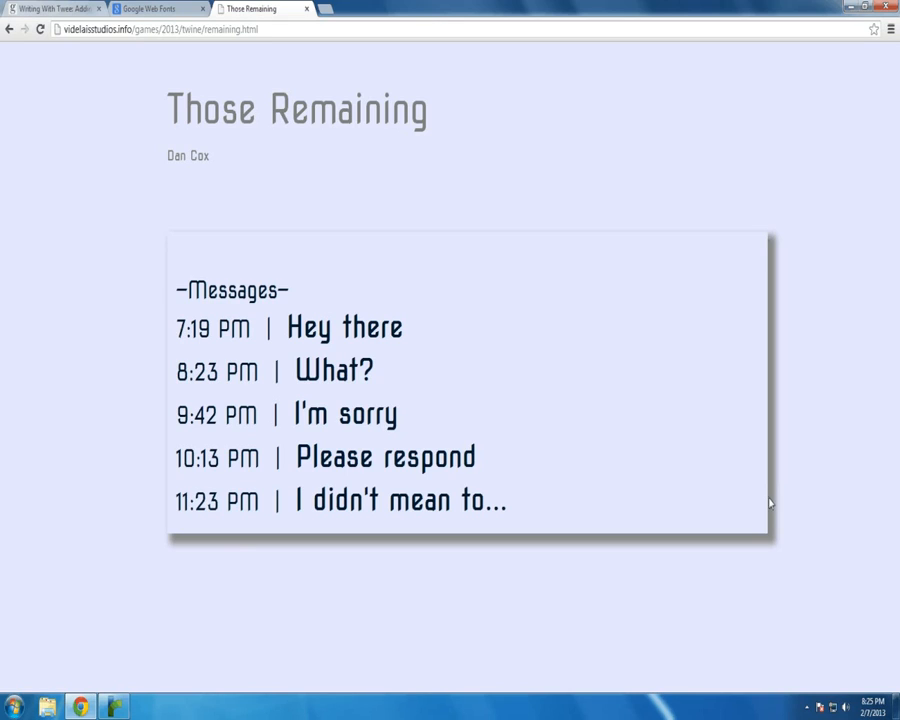
mouse_move(248, 530)
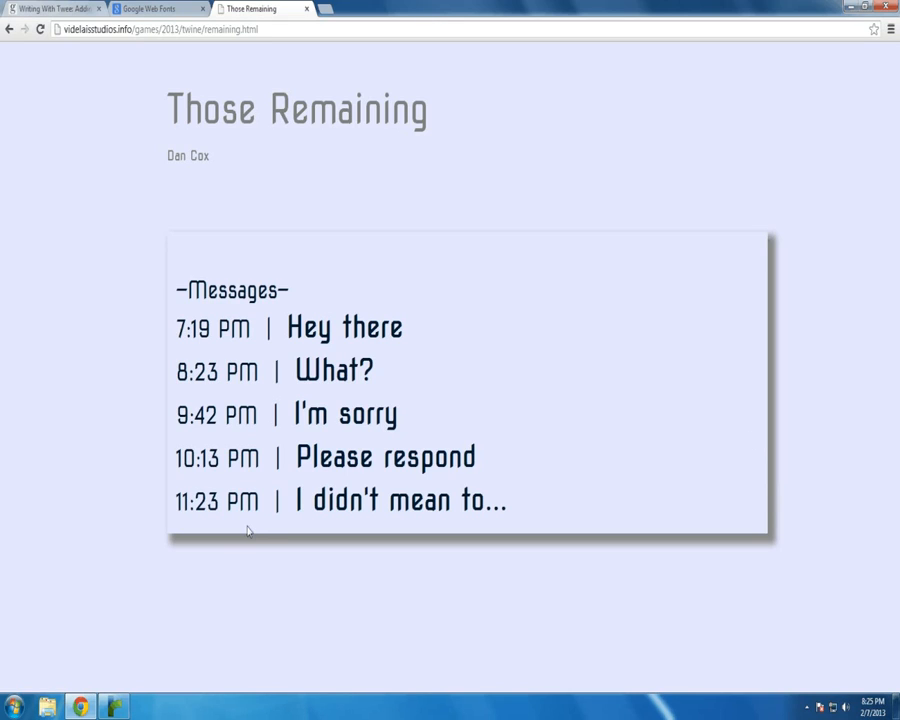
mouse_move(240, 539)
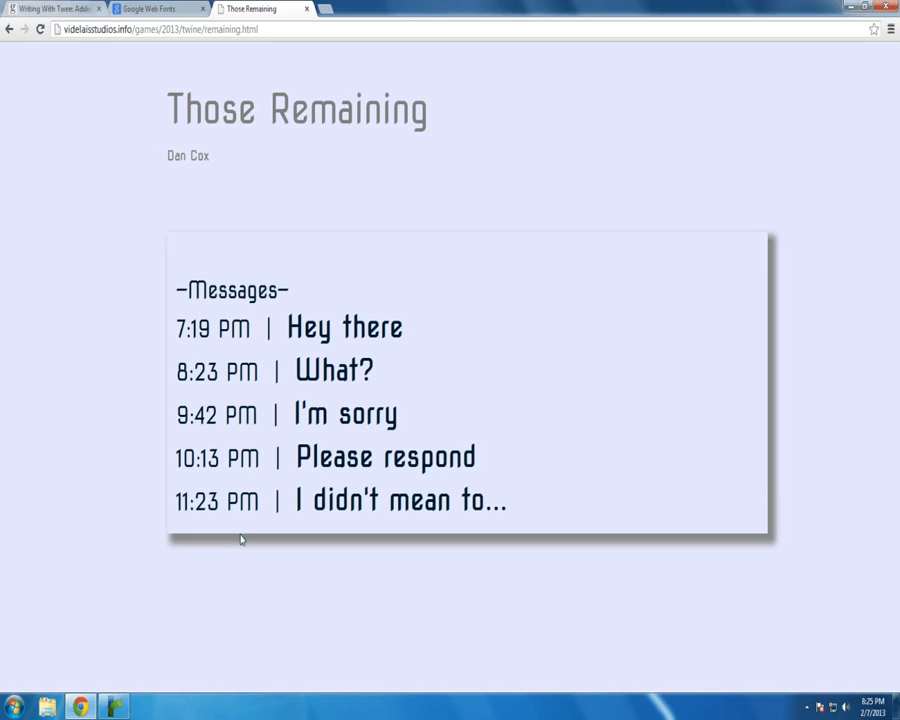
mouse_move(231, 537)
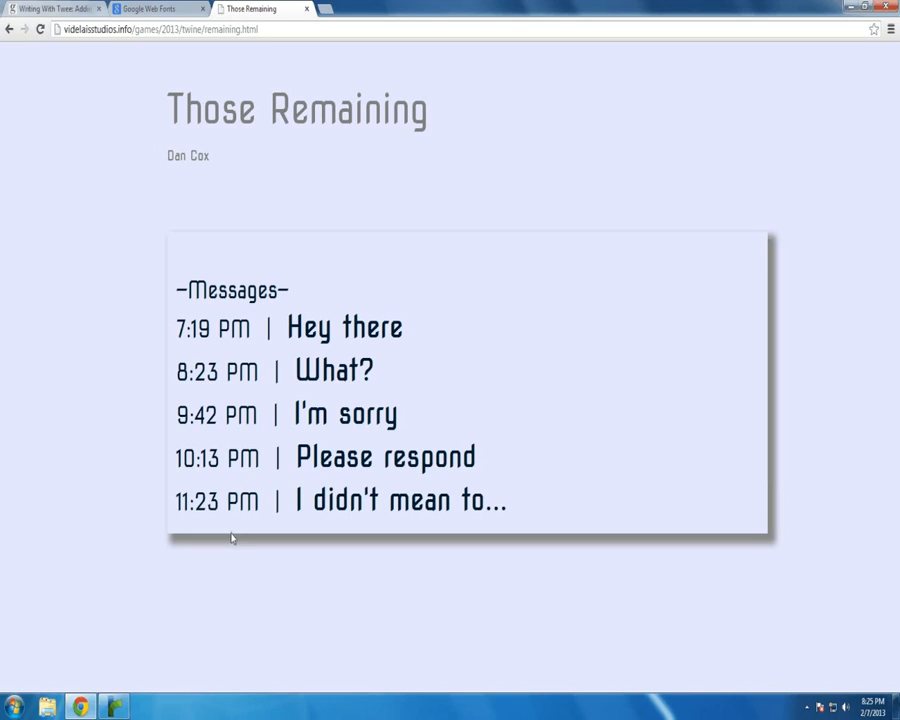
Step: Read the Please respond, What?, I didn't mean to..., I'm sorry and Hey there messages in turn
left_click(398, 500)
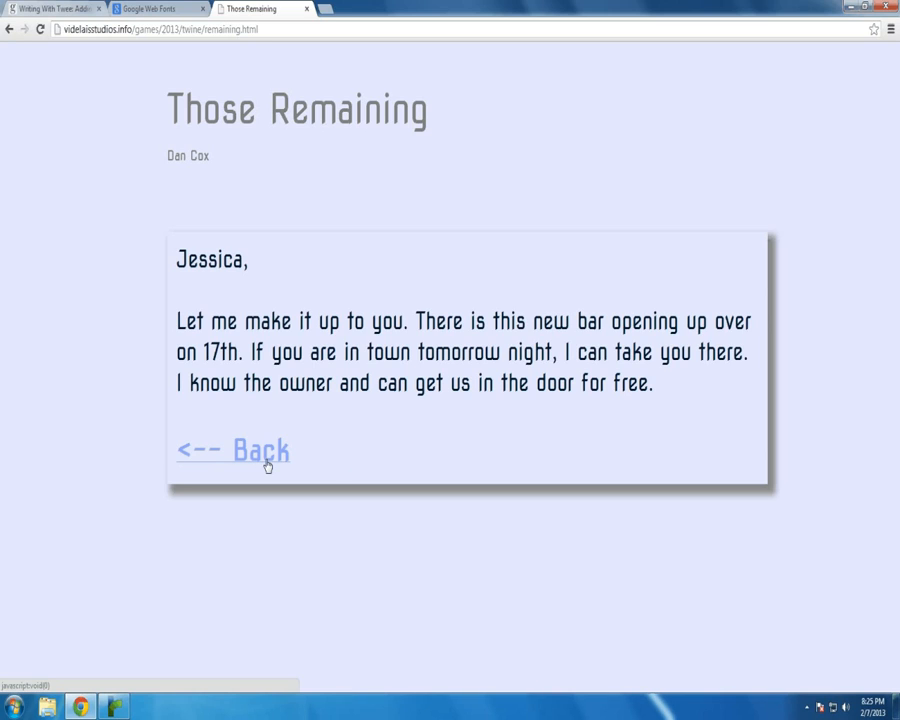
left_click(232, 450)
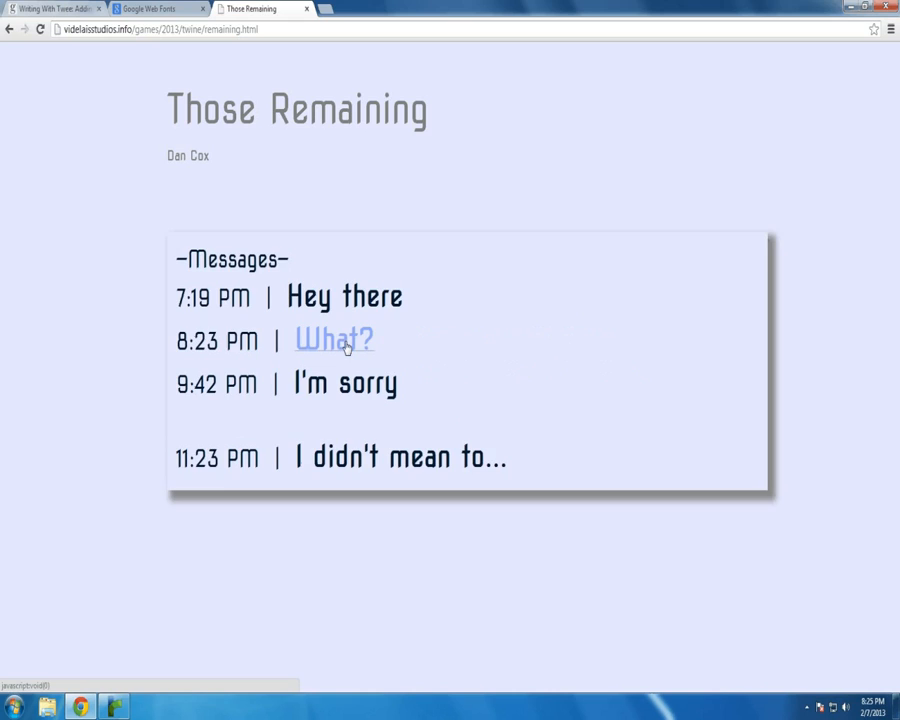
left_click(334, 340)
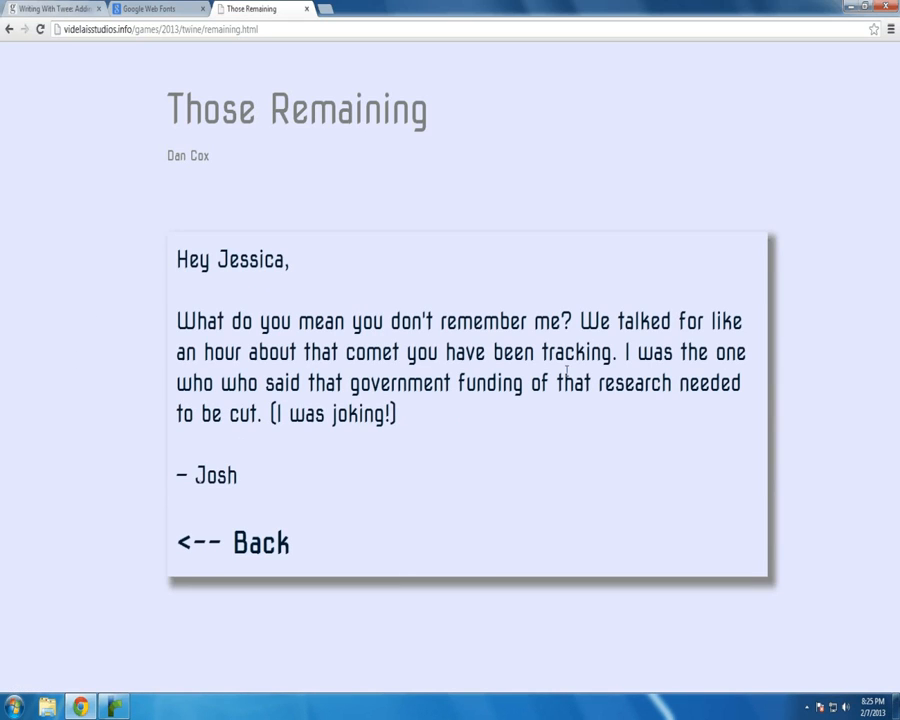
left_click(233, 543)
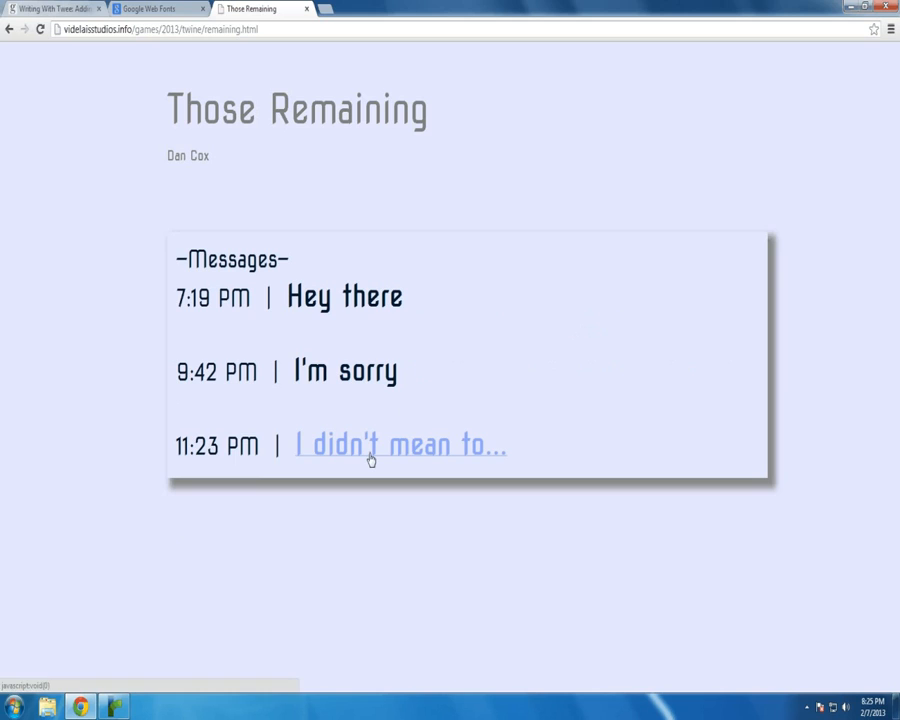
left_click(400, 444)
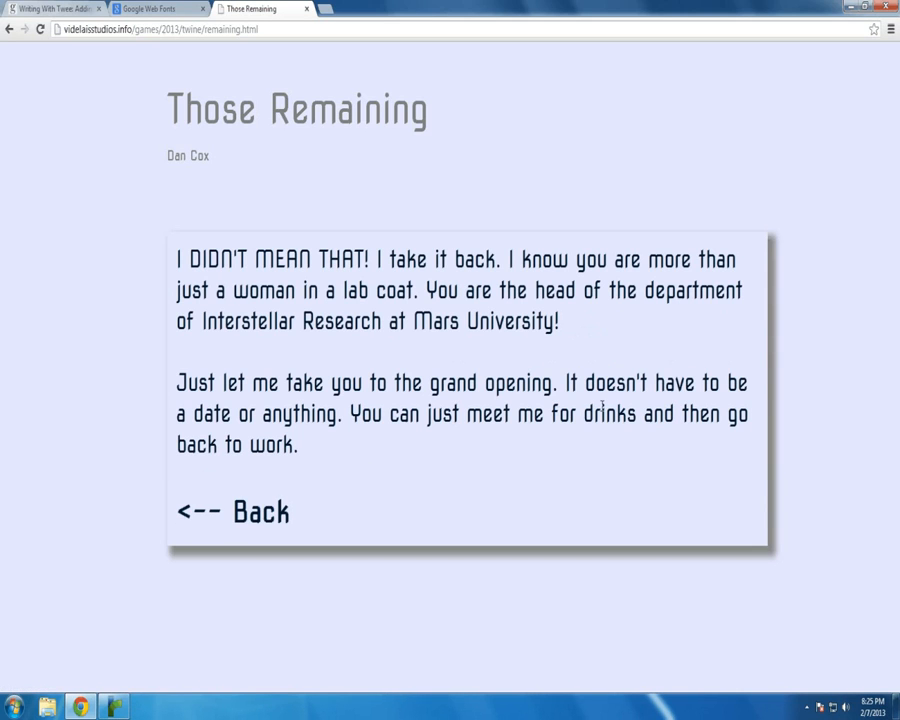
left_click(233, 511)
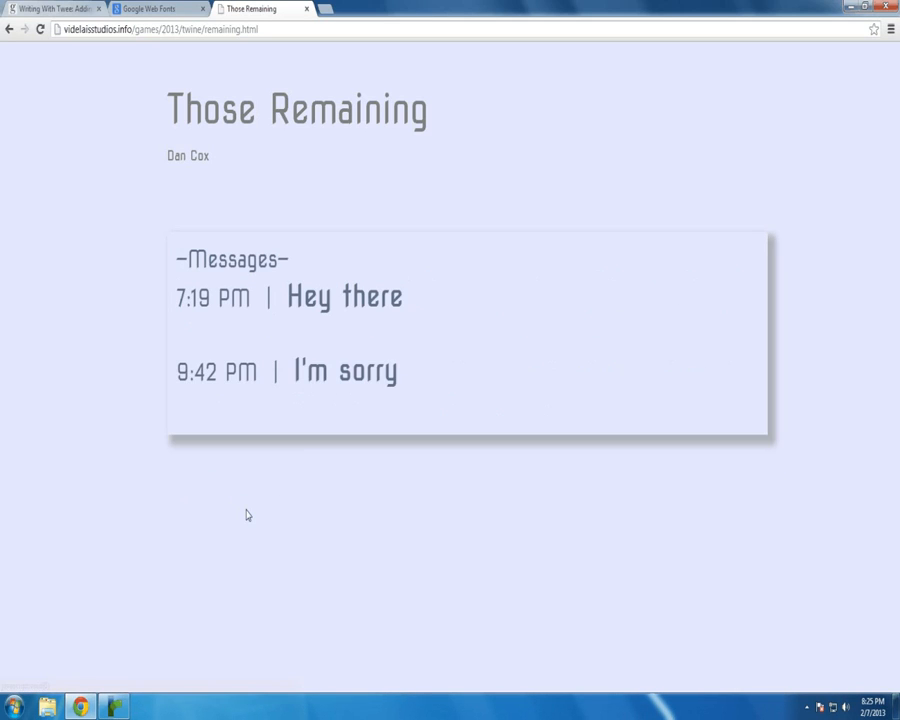
left_click(346, 371)
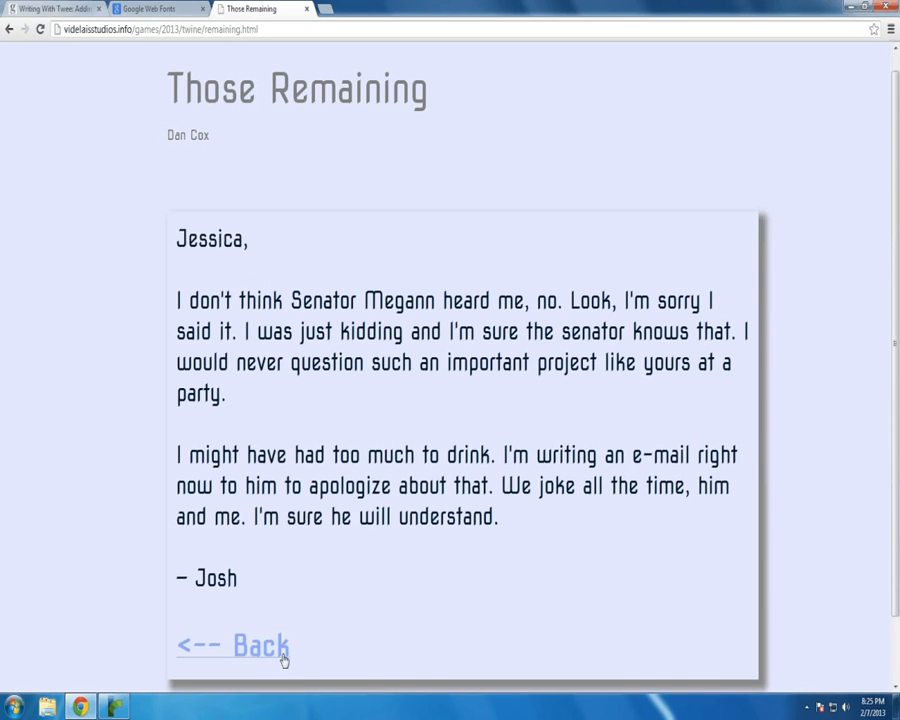
left_click(232, 645)
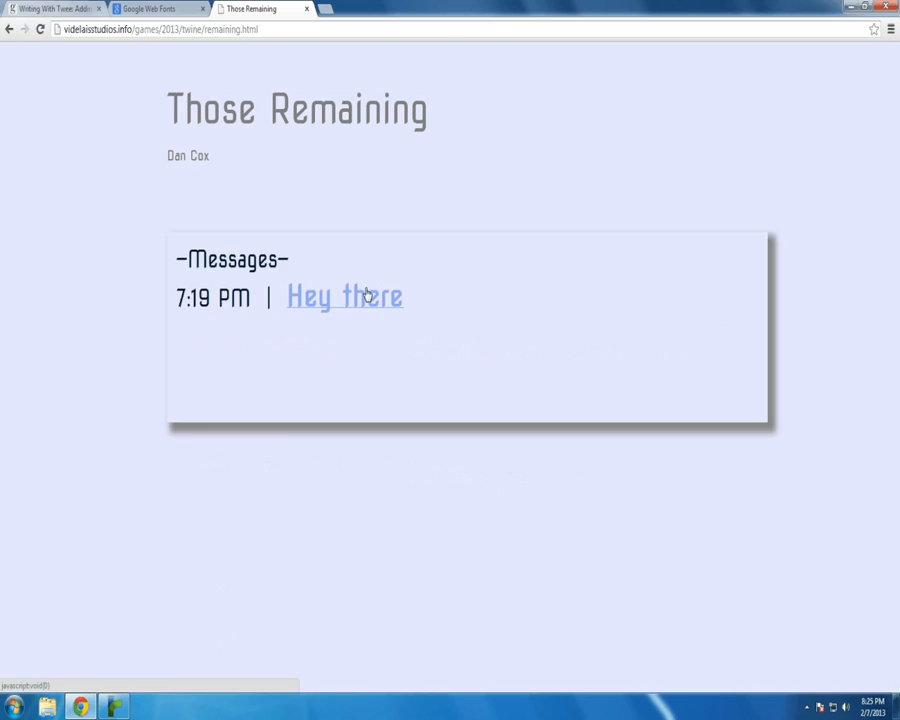
left_click(344, 296)
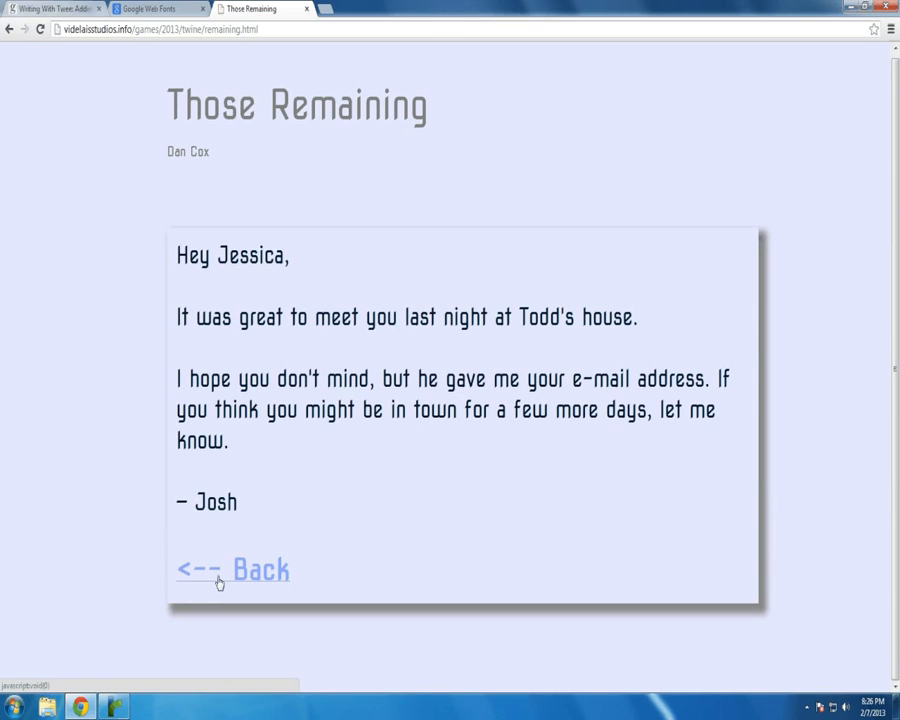
left_click(218, 569)
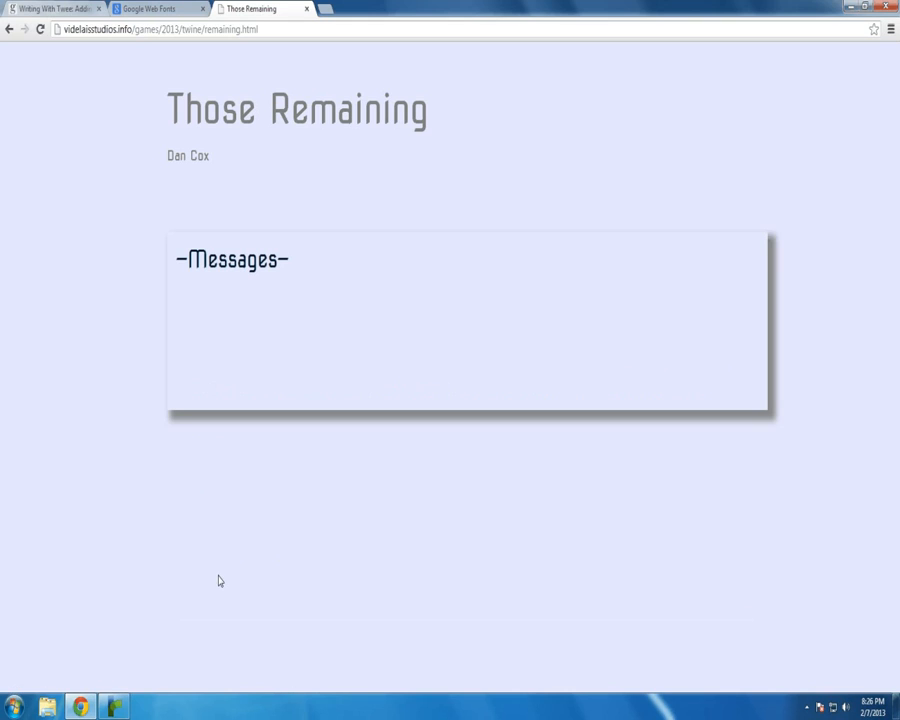
mouse_move(197, 611)
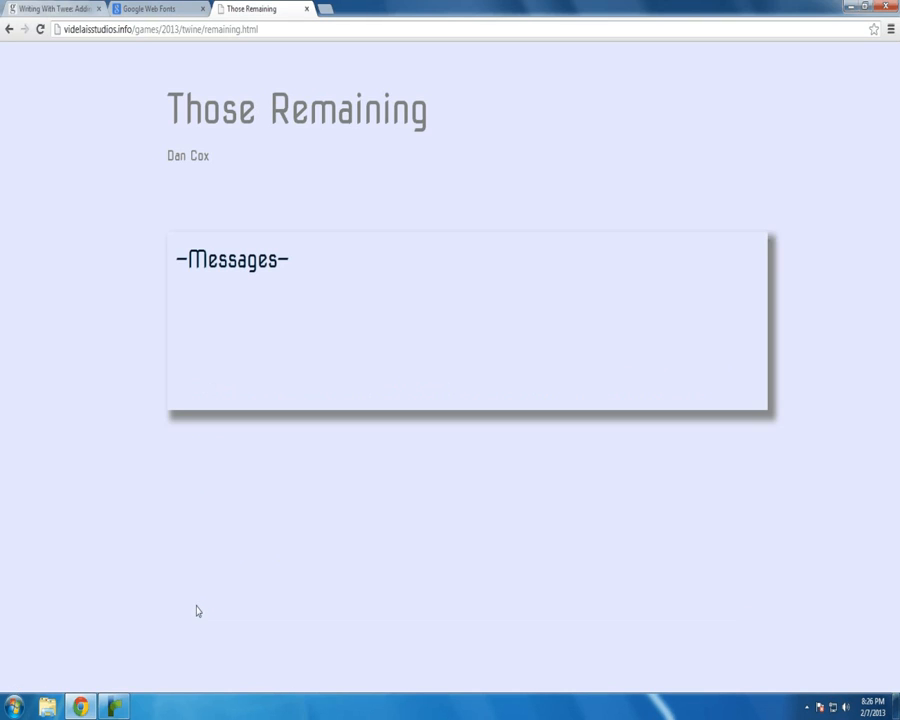
left_click(40, 29)
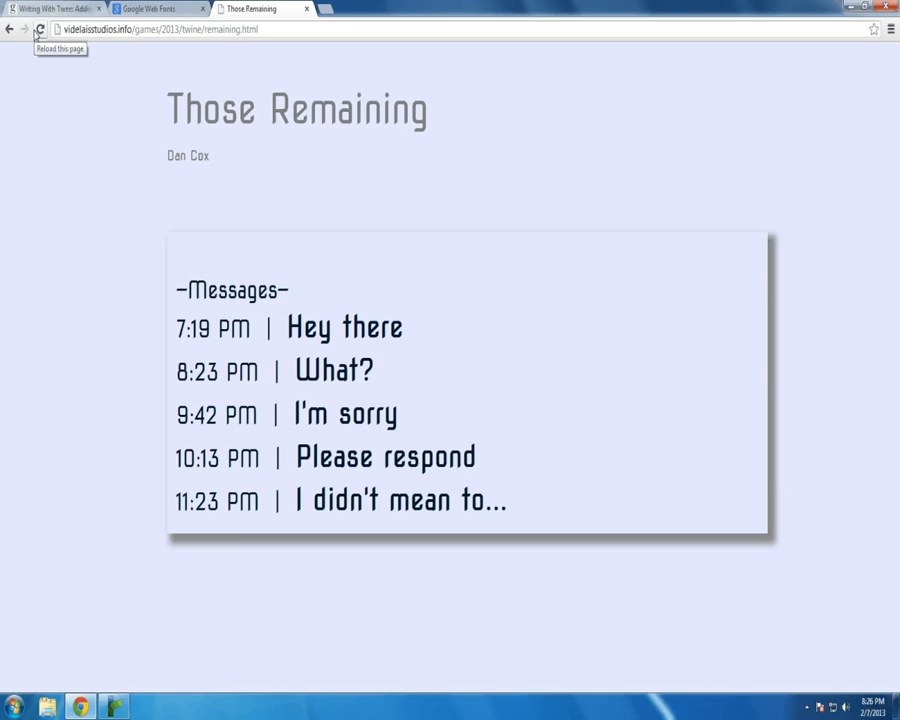
mouse_move(20, 98)
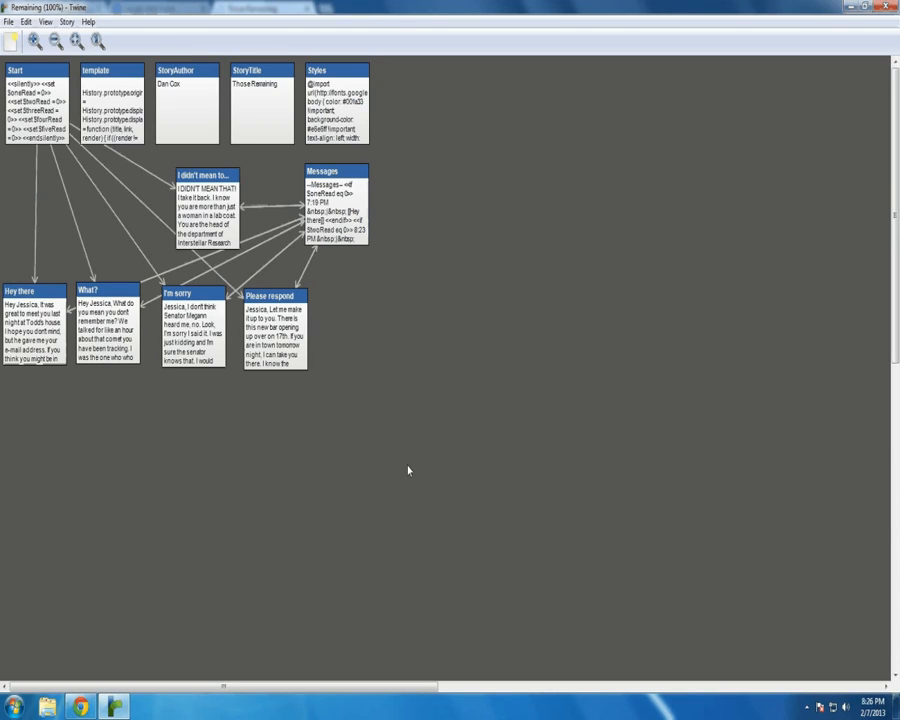
Step: Select the StoryAuthor, StoryTitle and template passages, then open the template script passage
left_click(187, 105)
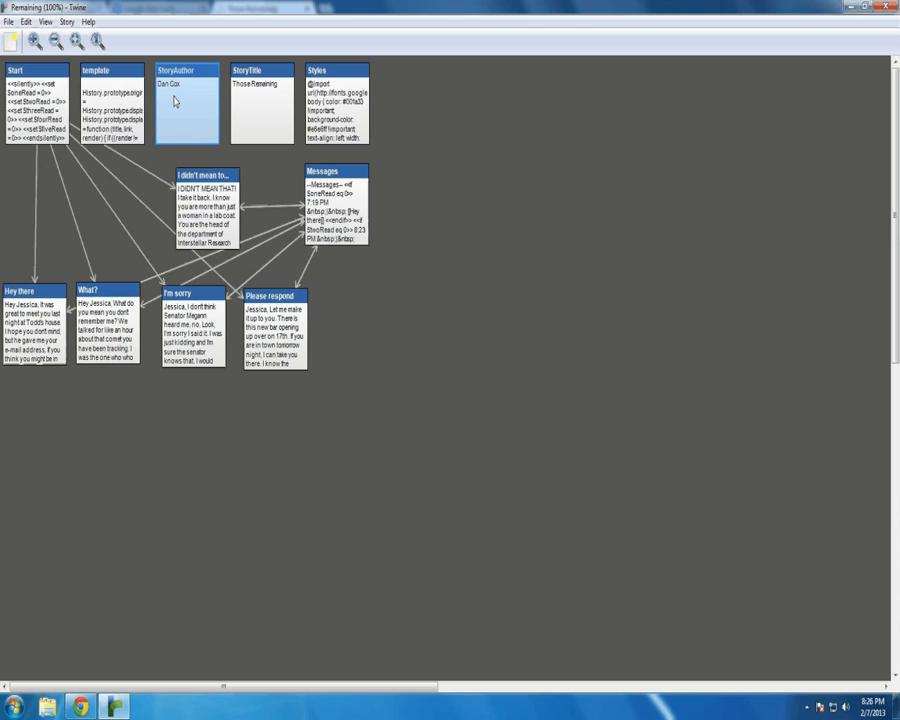
left_click(261, 115)
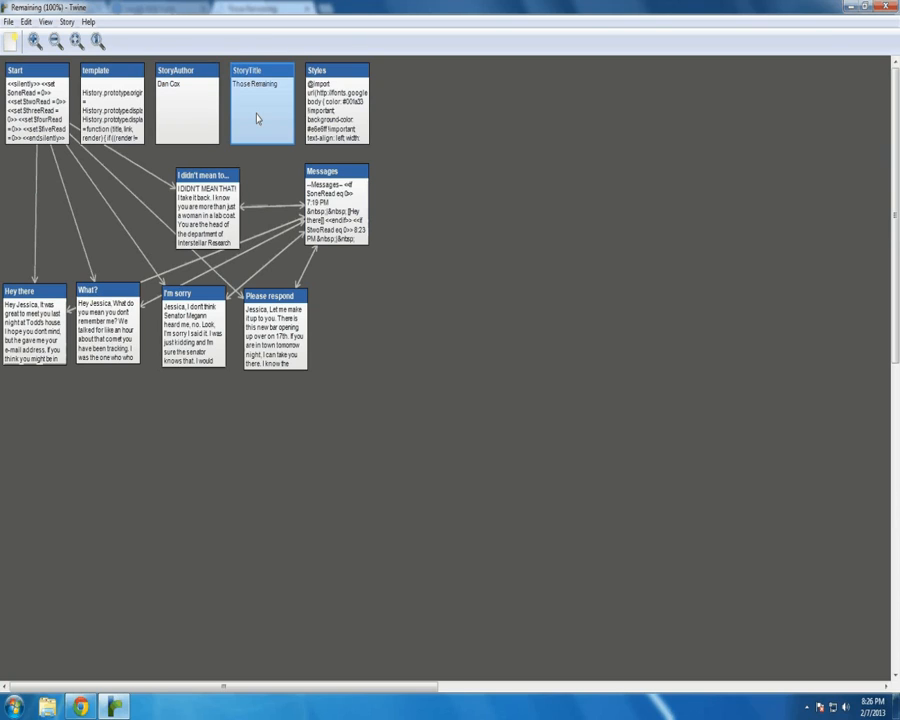
left_click(112, 105)
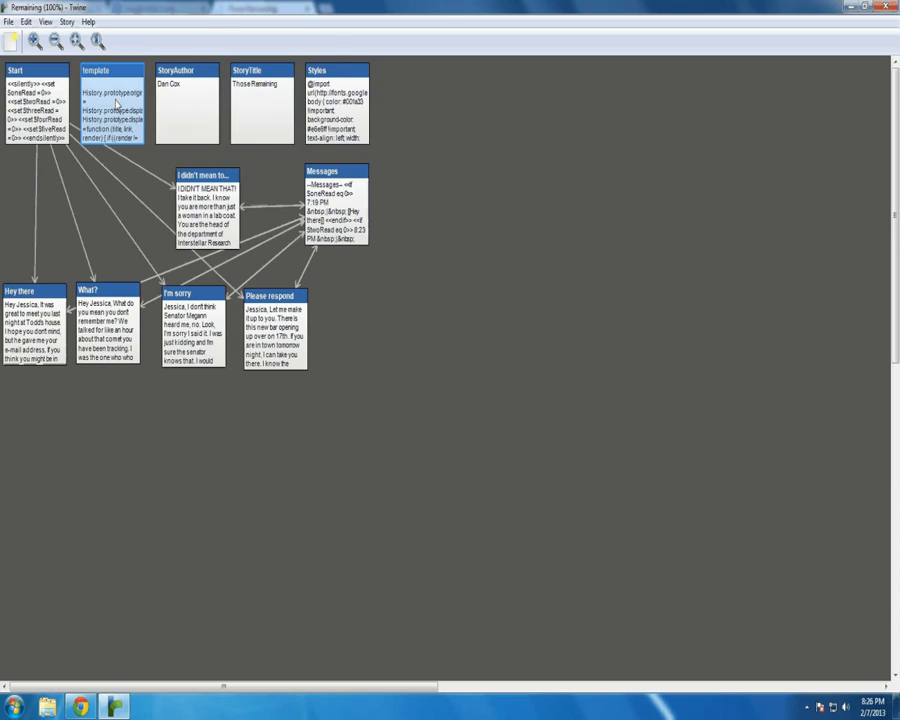
double_click(111, 110)
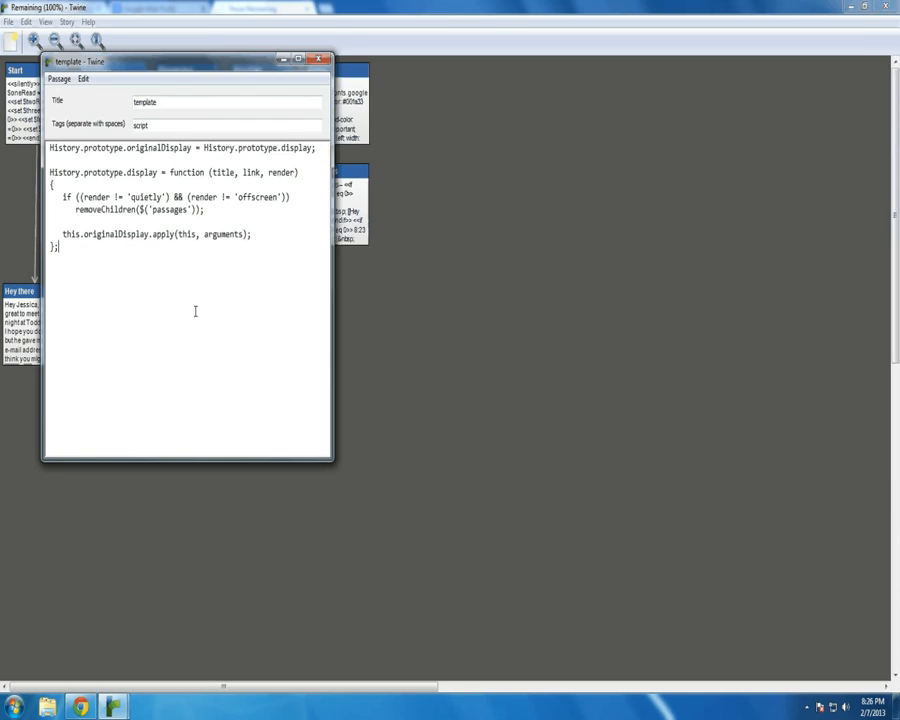
Step: Inspect the template passage's History display override code
double_click(140, 124)
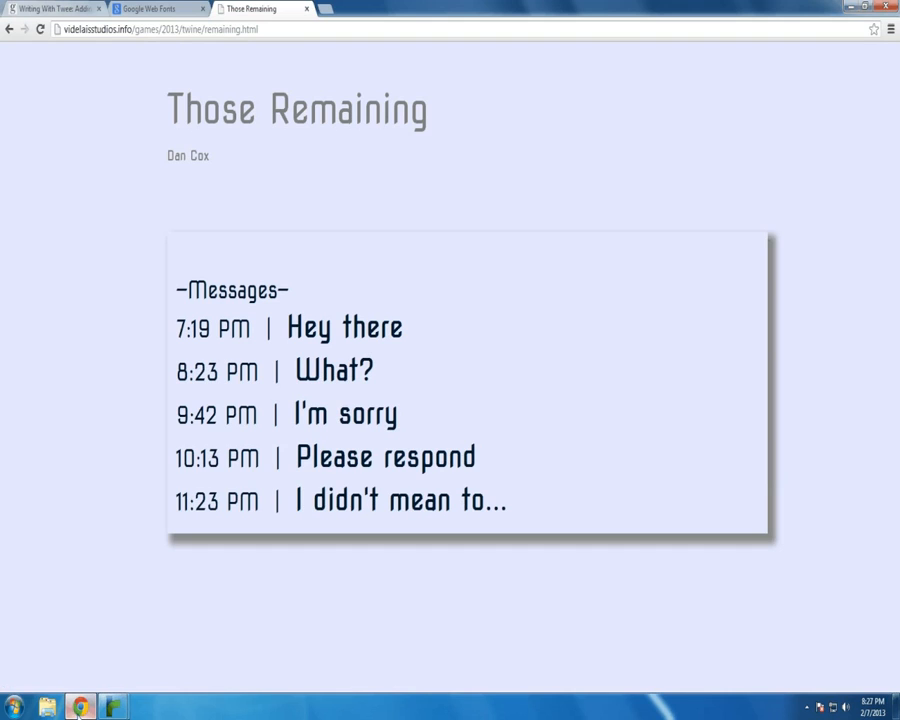
Step: Read the Twee Reference's Adding New Behaviors section, highlighting its History example and script-order warning
left_click(55, 8)
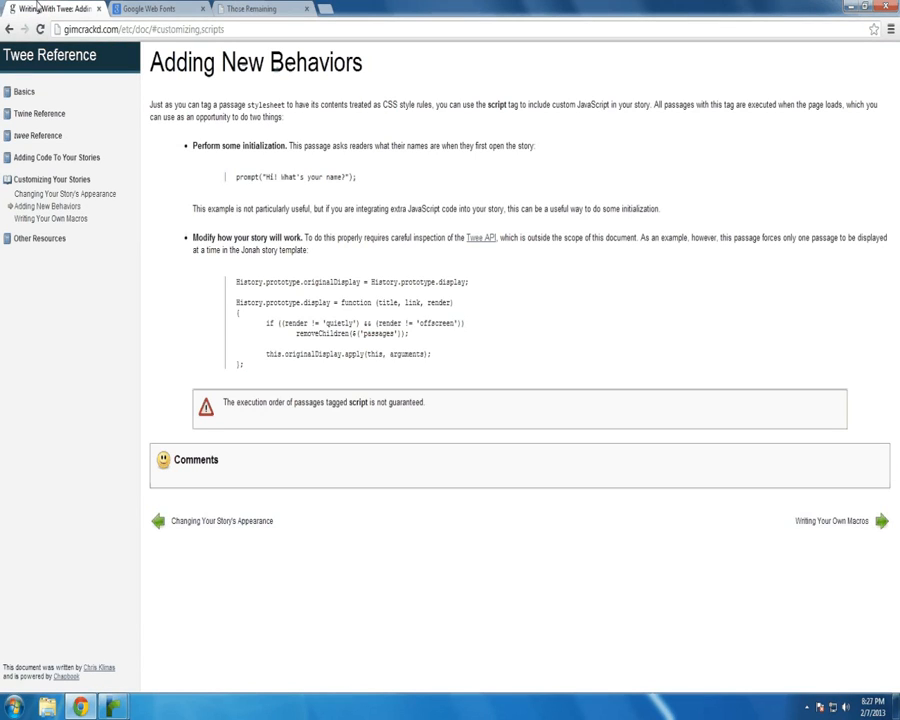
mouse_move(366, 70)
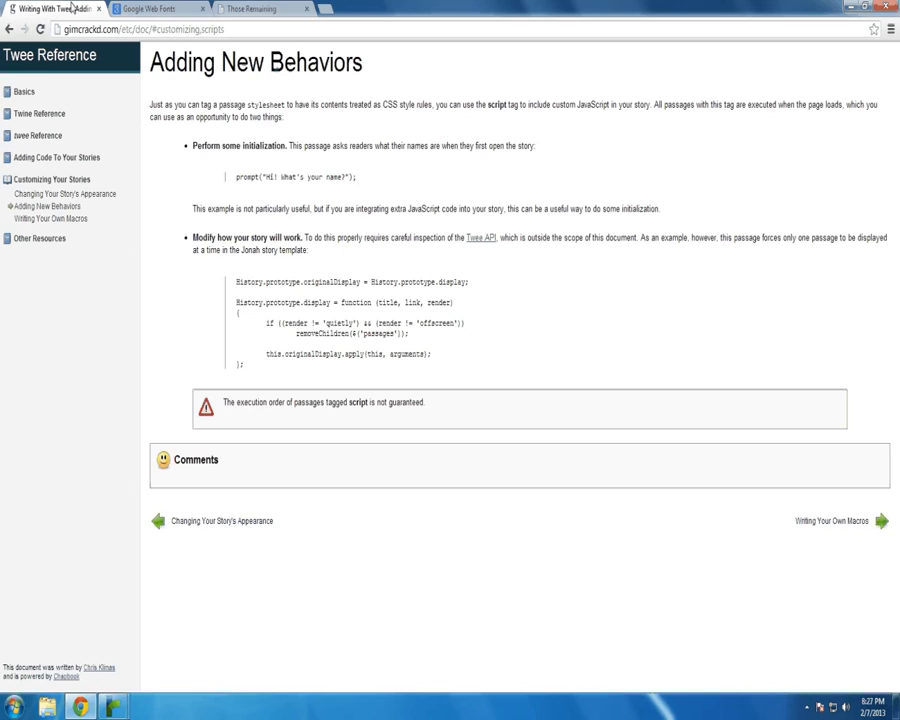
mouse_move(232, 287)
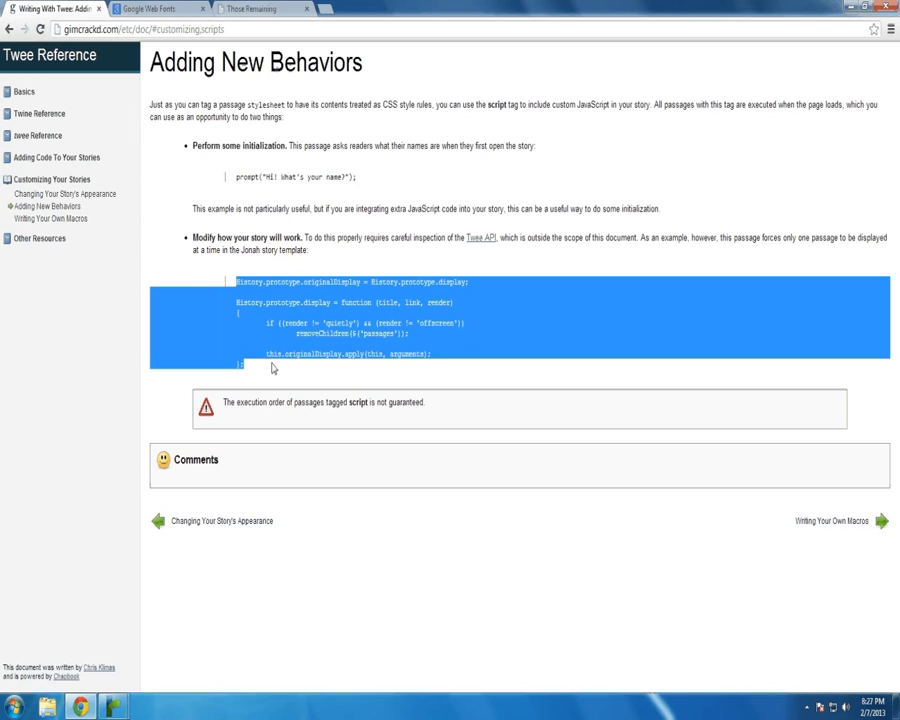
left_click(397, 268)
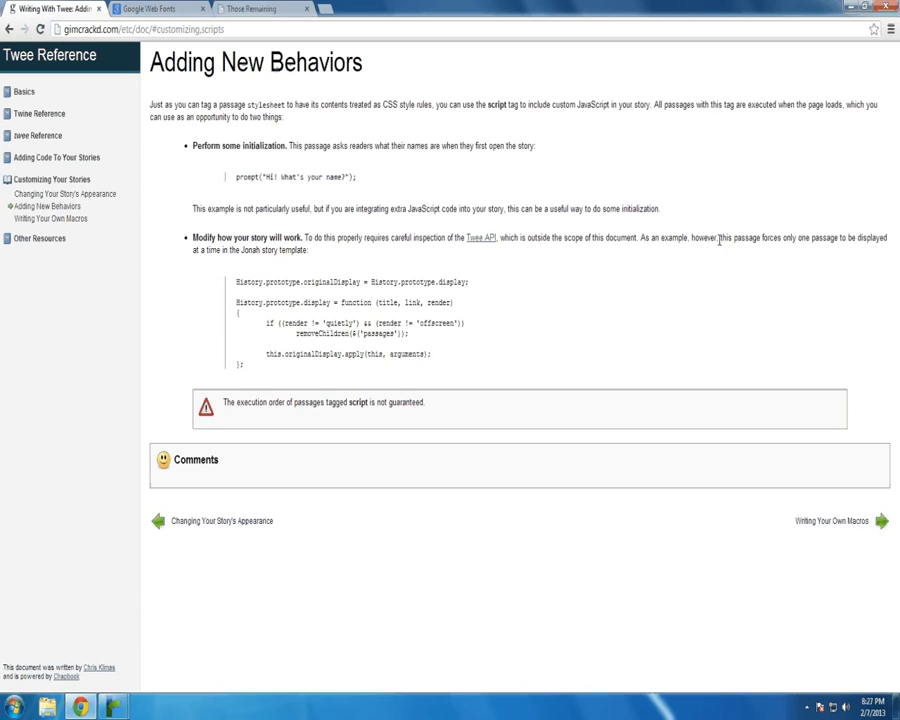
mouse_move(840, 238)
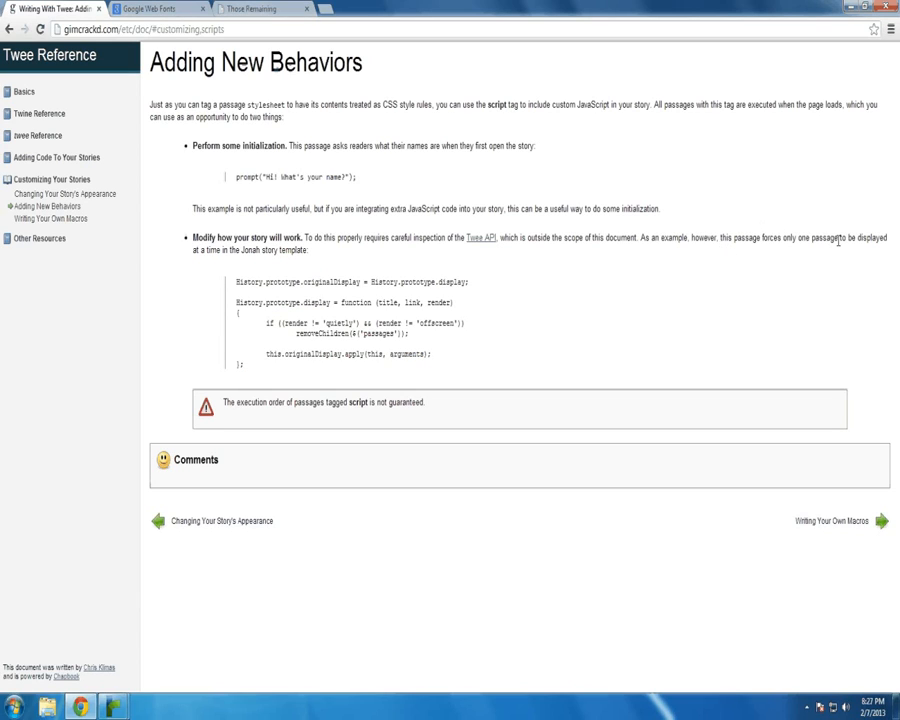
mouse_move(300, 250)
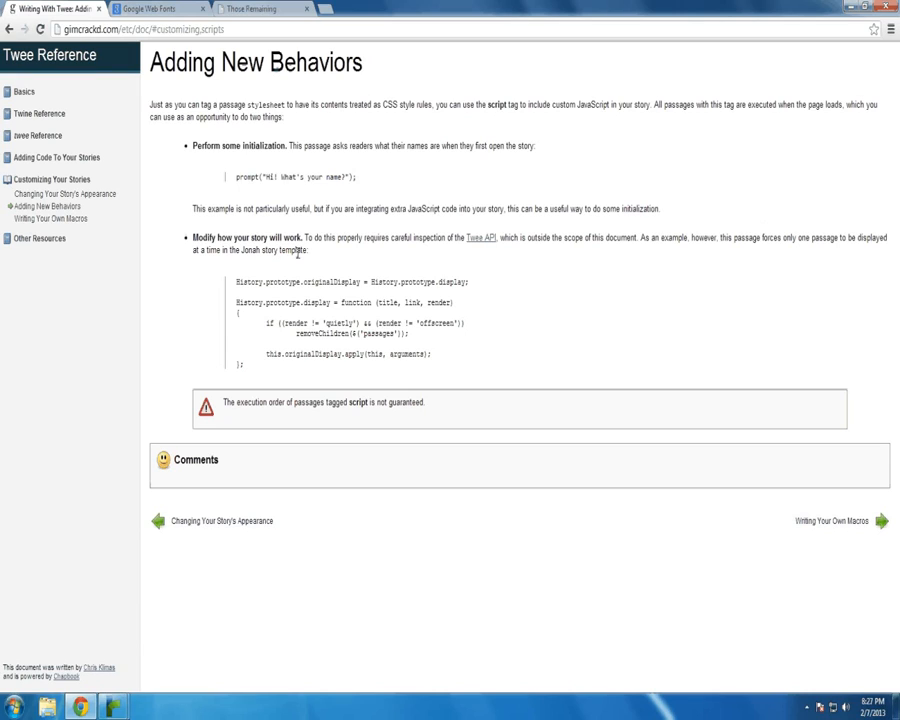
mouse_move(243, 394)
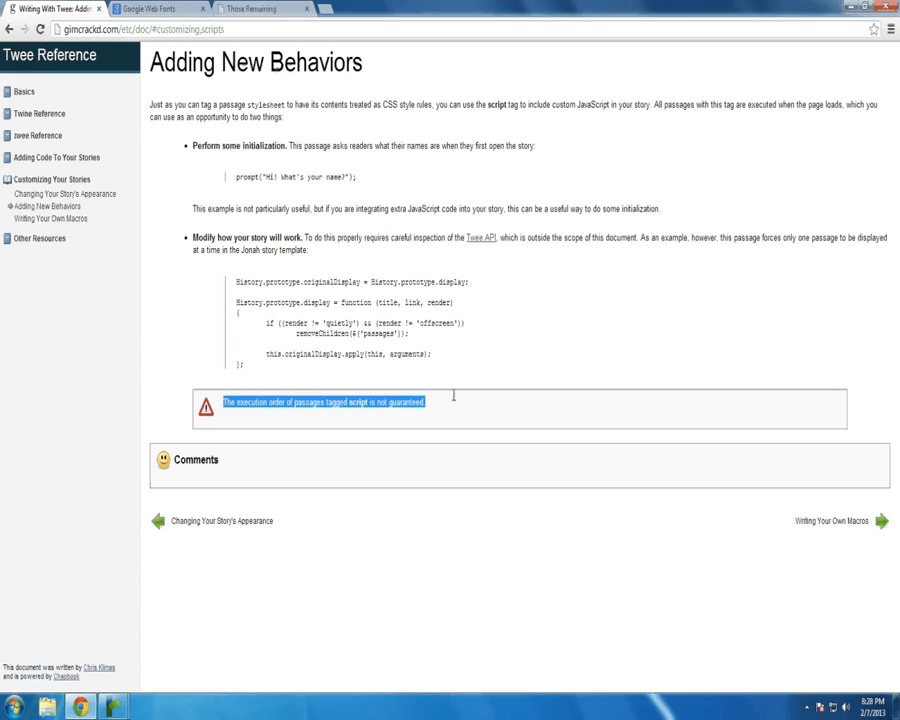
left_click(450, 402)
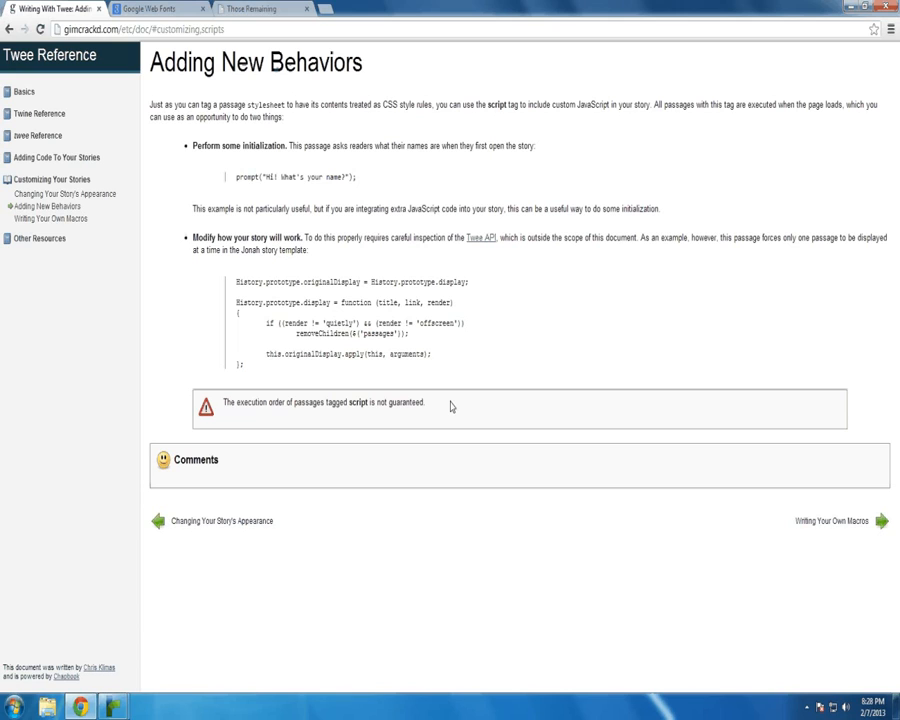
mouse_move(98, 480)
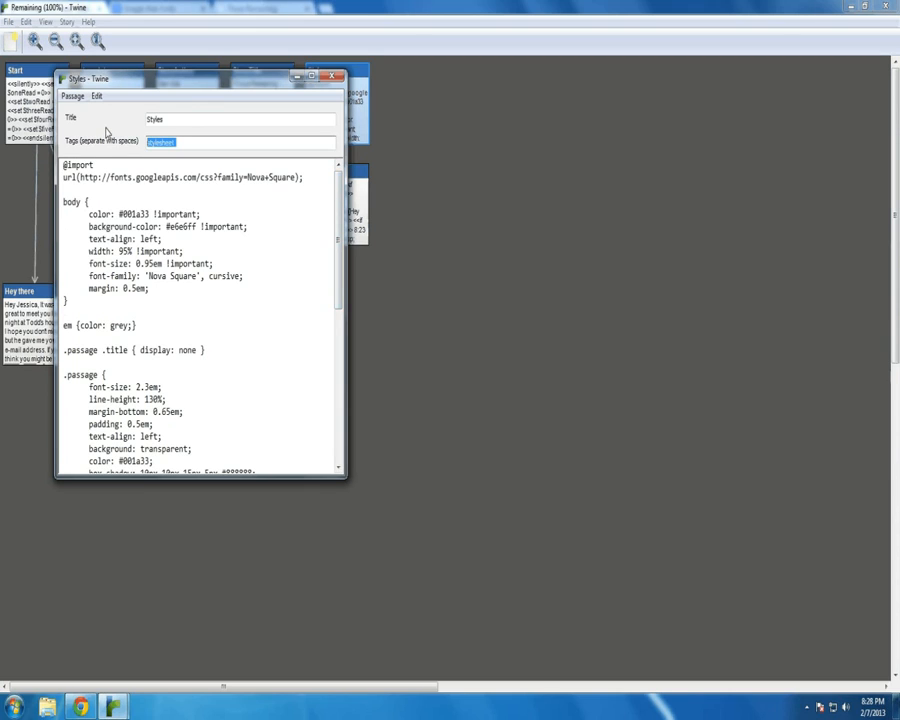
left_click(183, 119)
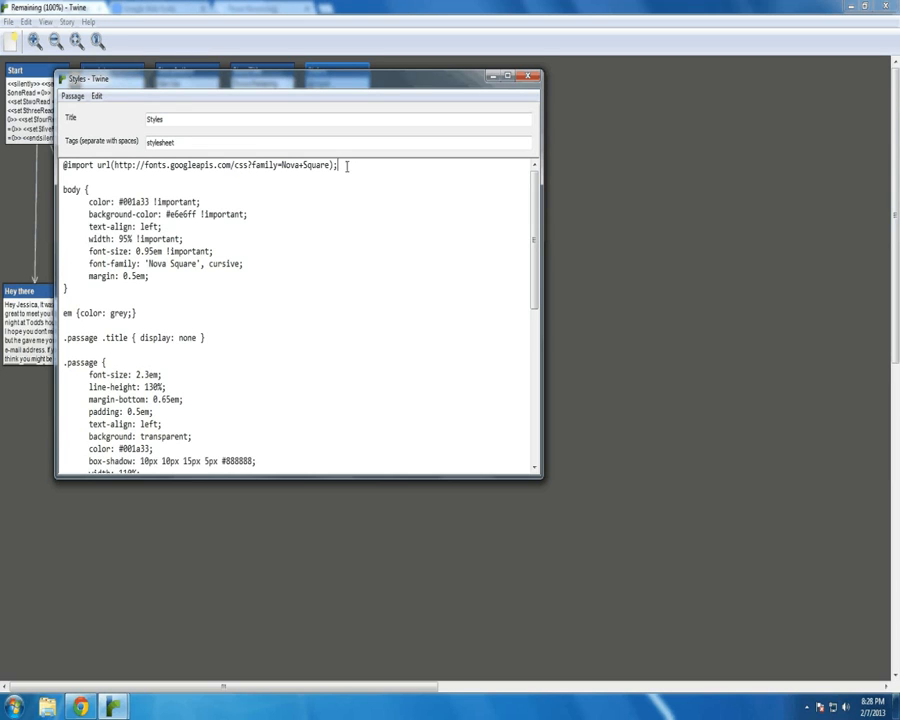
mouse_move(78, 707)
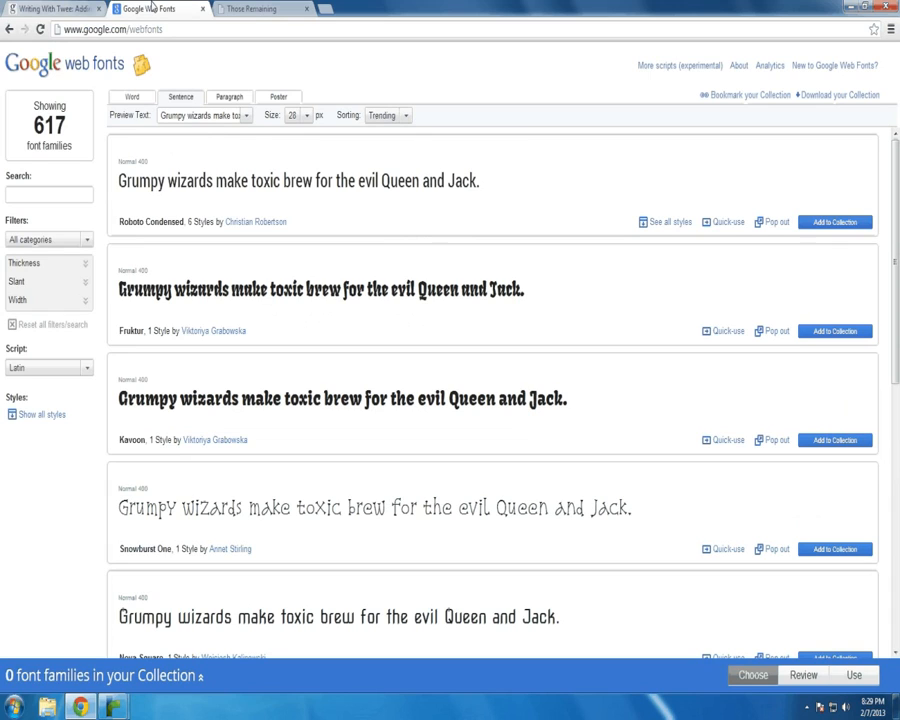
Step: Glance at the published story, then return to Google Web Fonts in Word preview mode
left_click(263, 9)
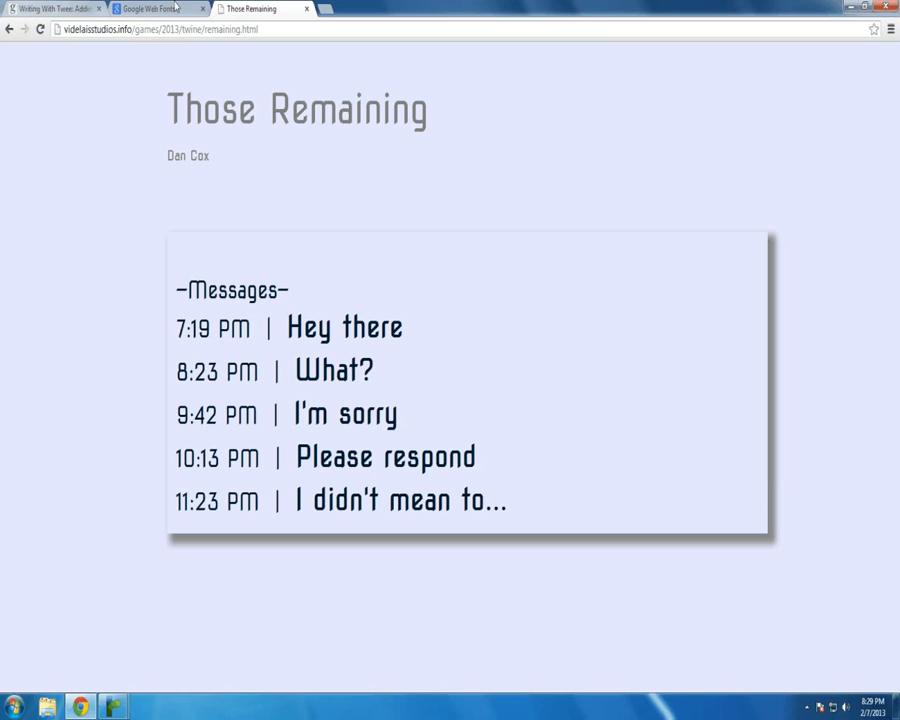
left_click(150, 9)
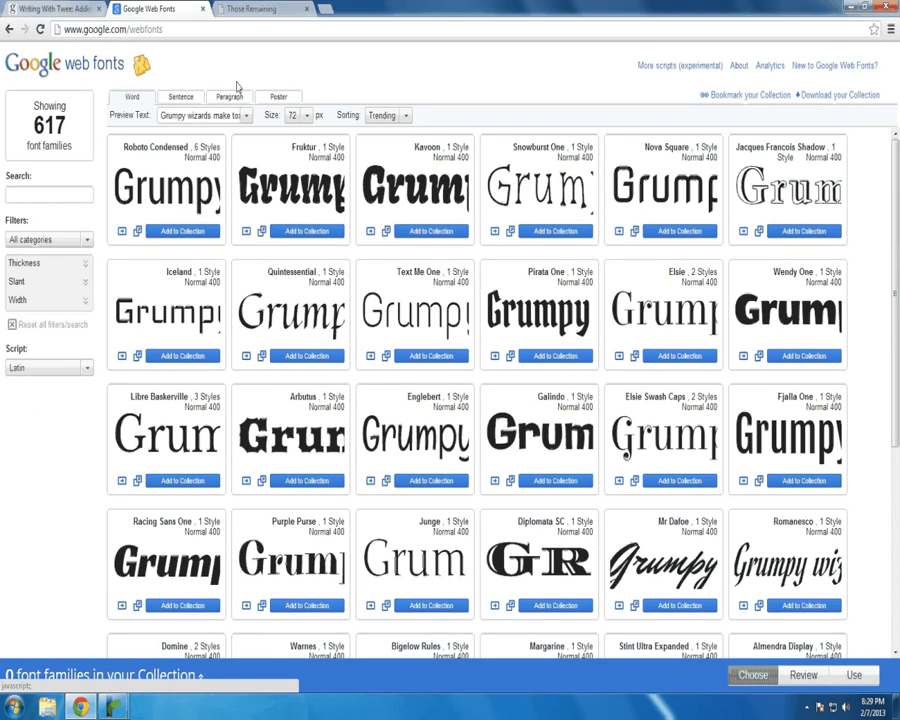
left_click(278, 96)
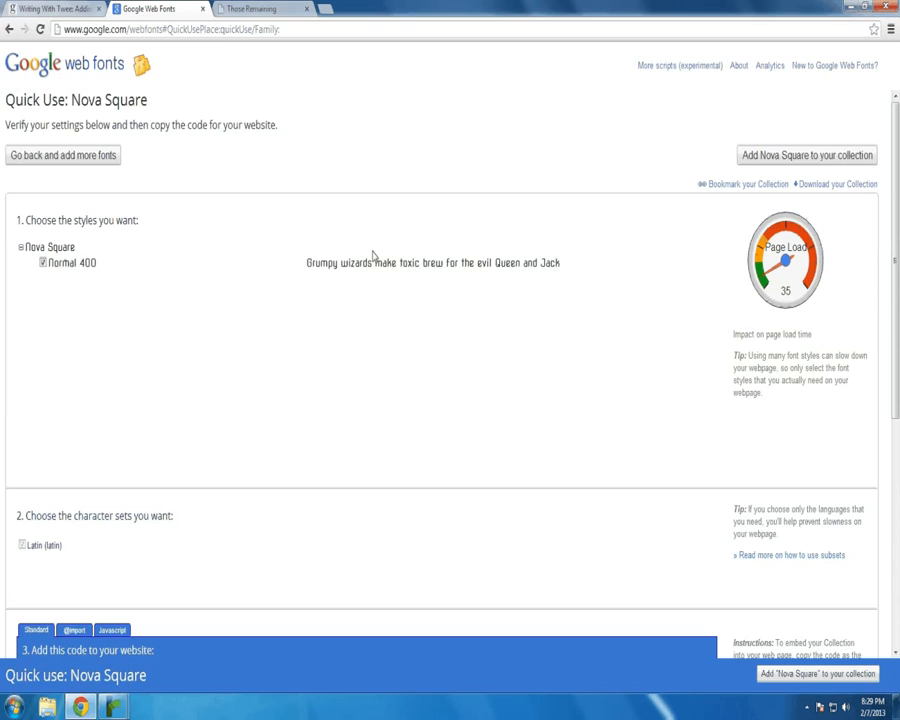
mouse_move(246, 179)
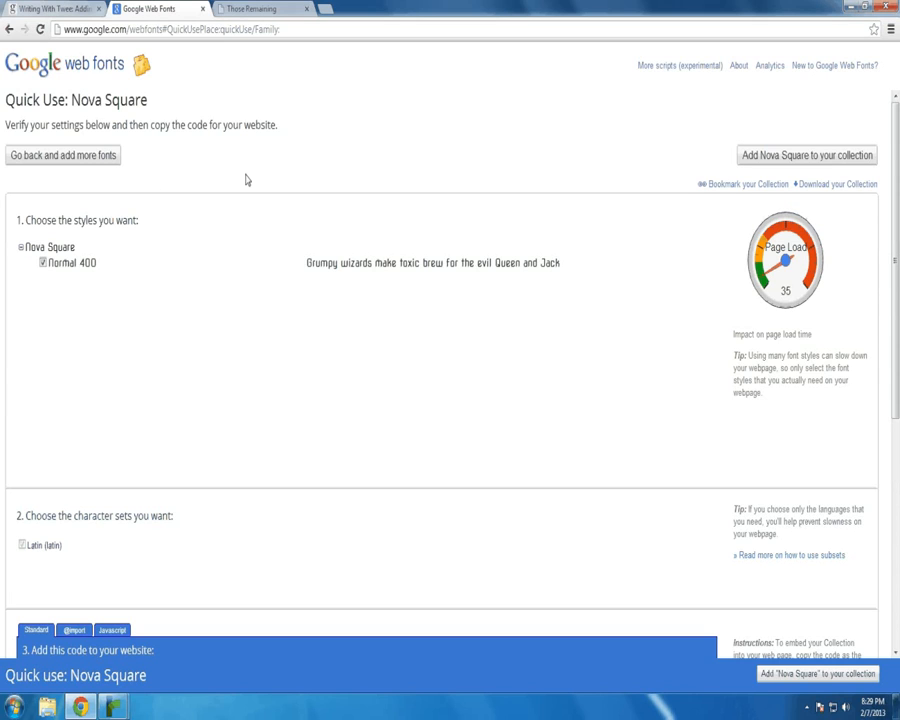
scroll("down", 3)
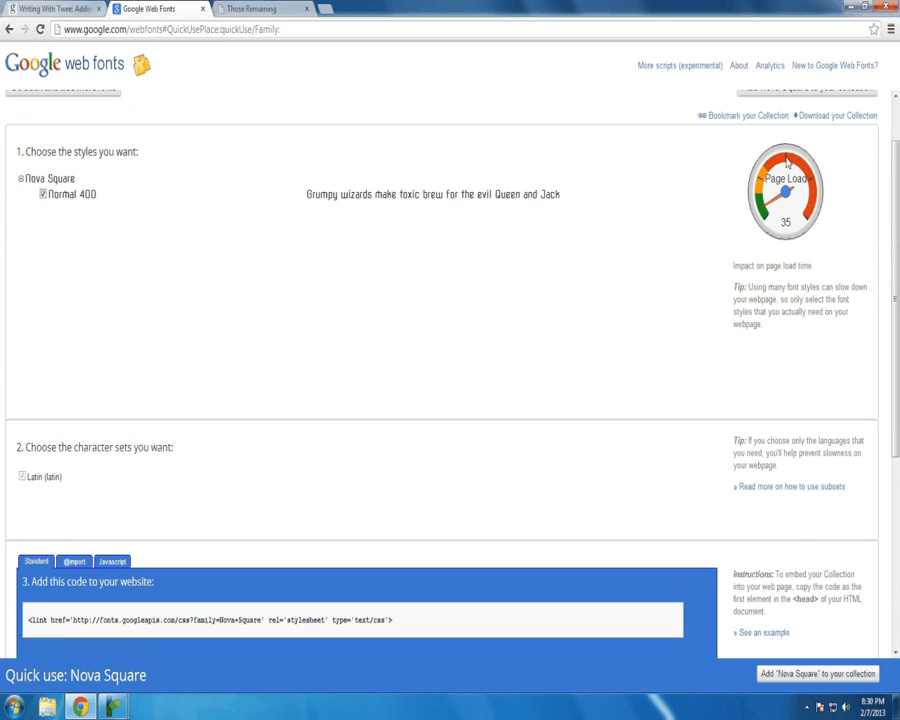
mouse_move(780, 227)
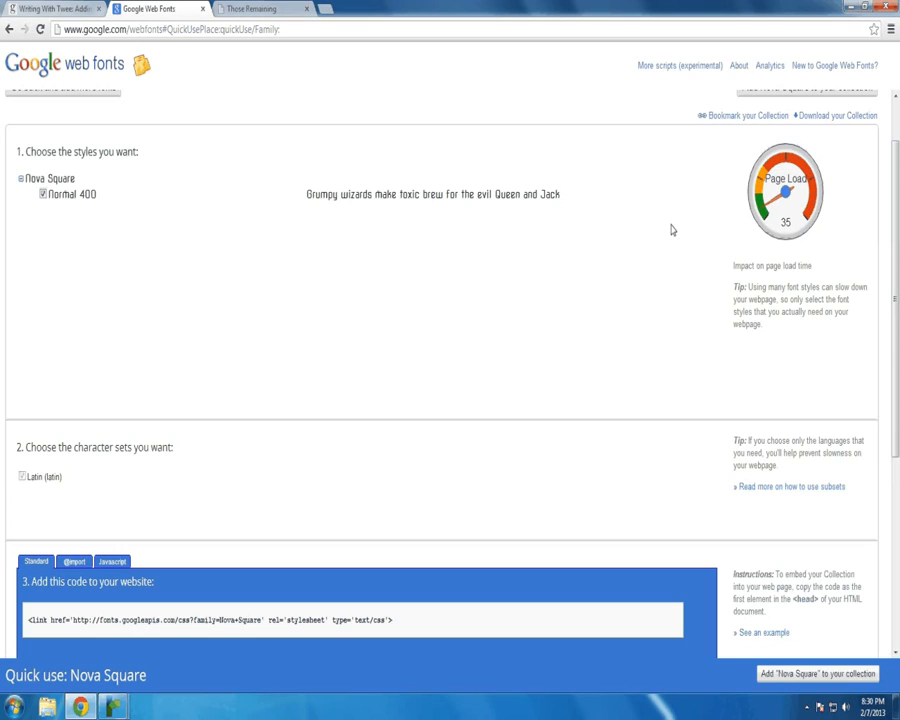
scroll("down", 3)
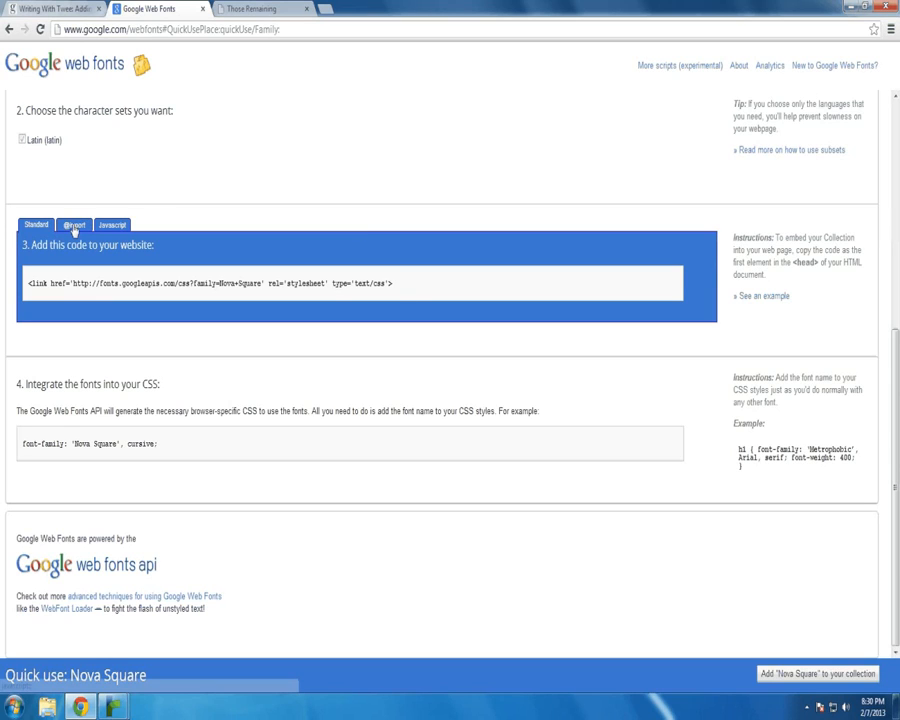
left_click(74, 224)
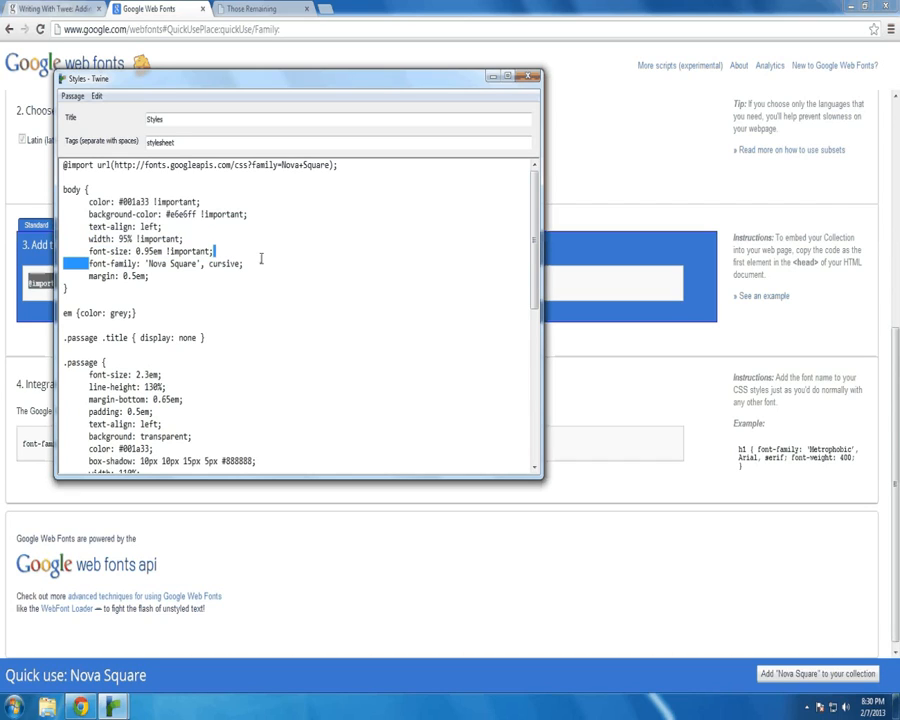
triple_click(155, 263)
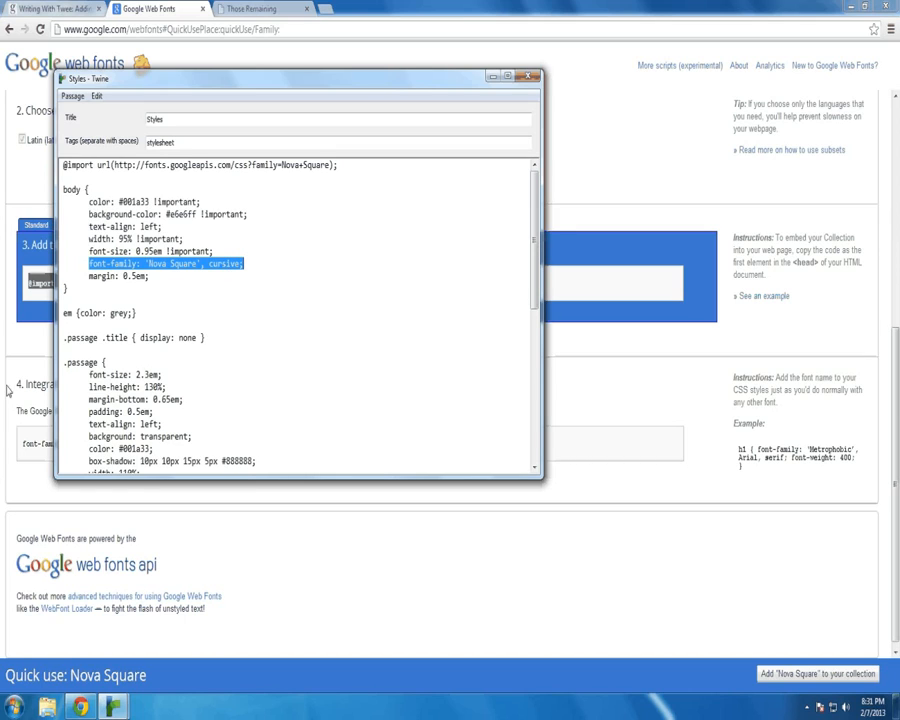
left_click(534, 76)
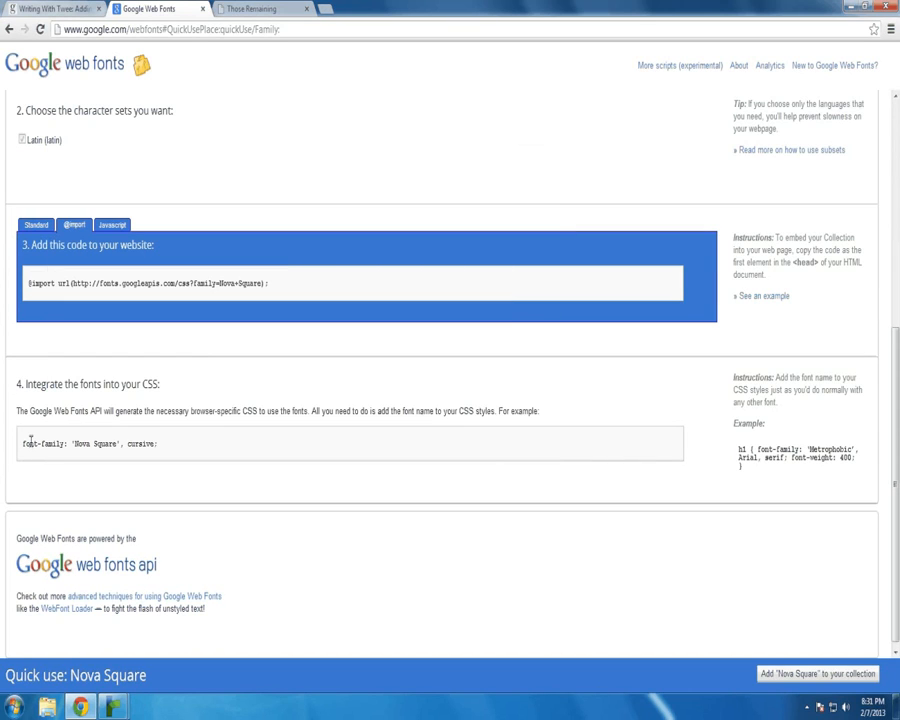
triple_click(88, 443)
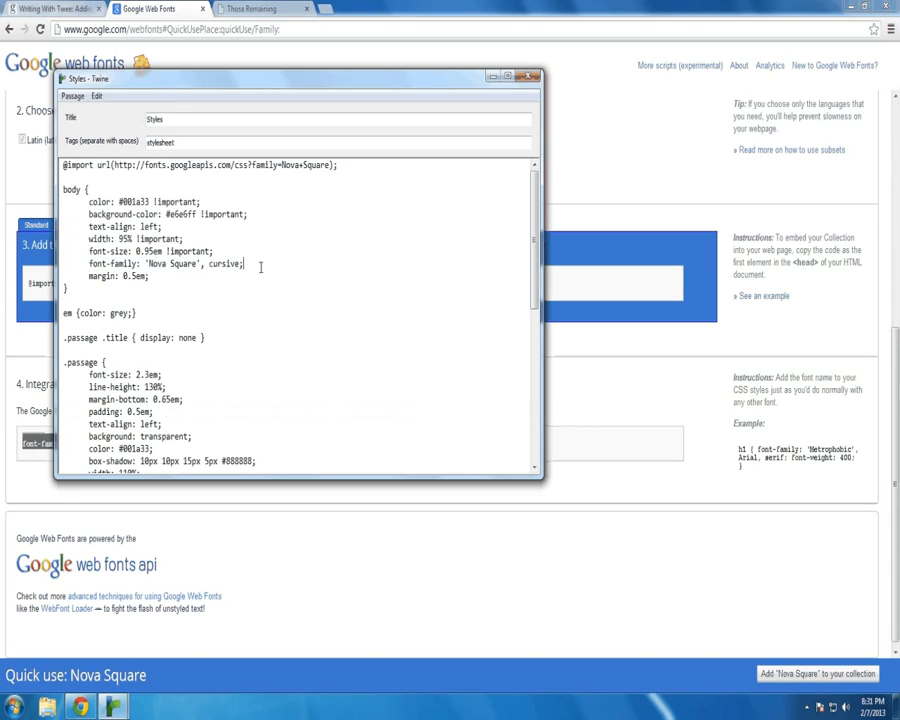
scroll("down", 3)
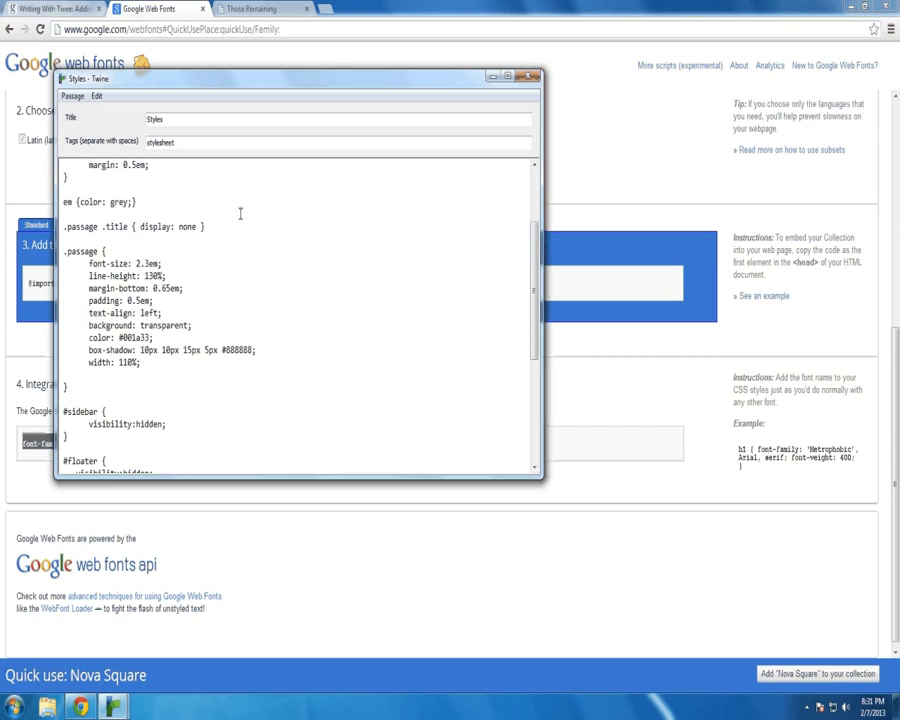
scroll("down", 3)
type("font-family: 'Nova Square', cursive;")
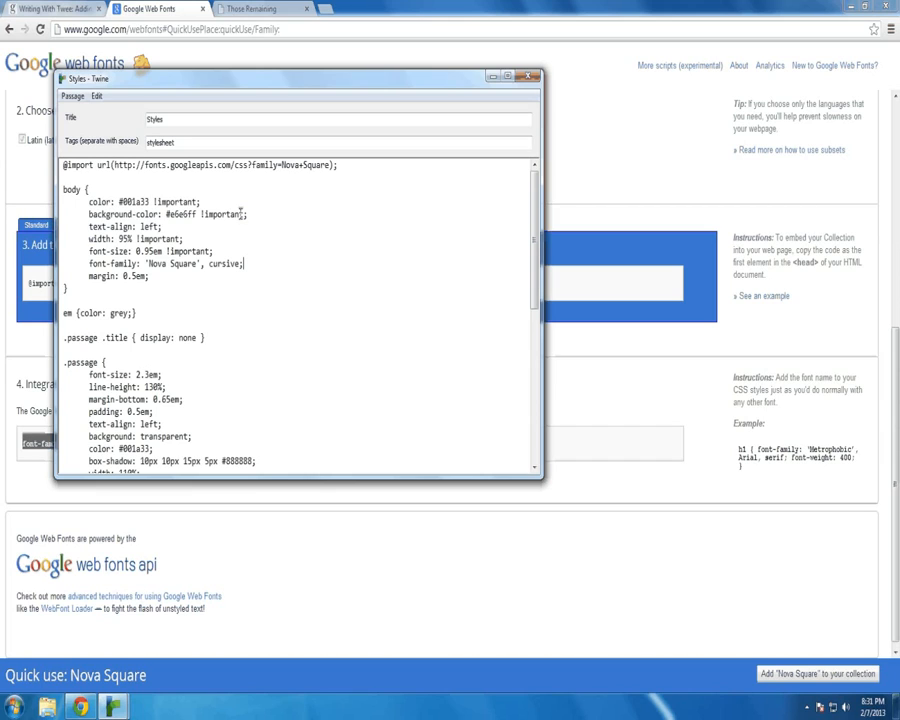
scroll("down", 3)
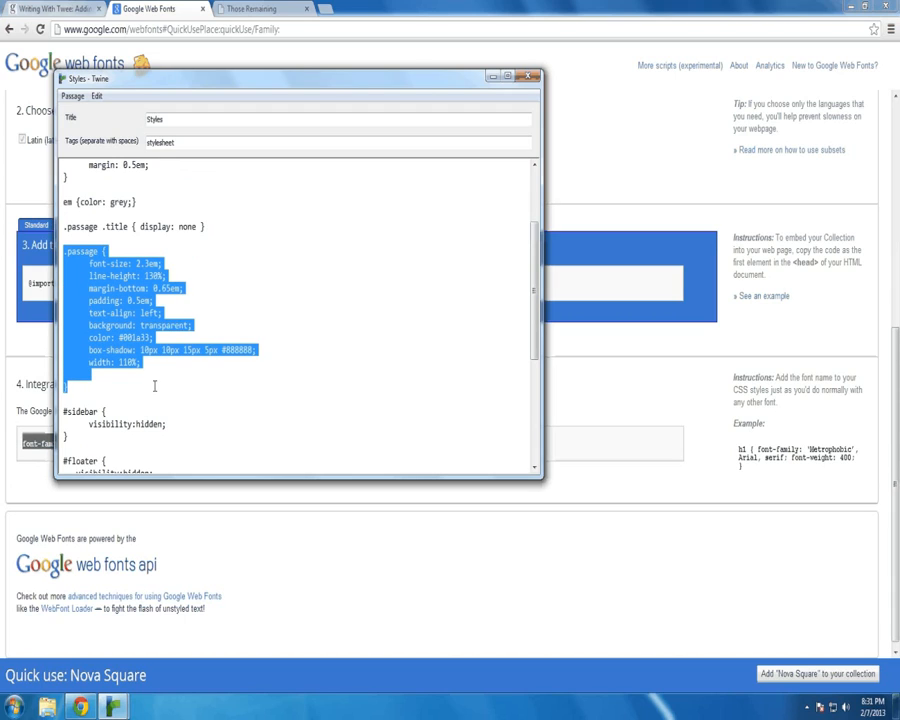
left_click(195, 325)
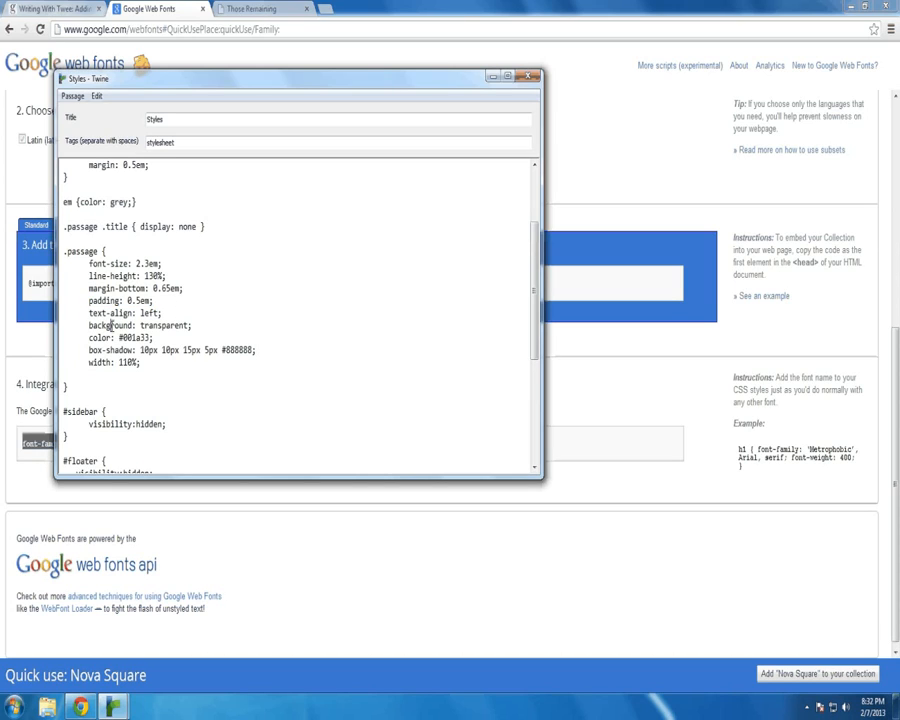
double_click(138, 326)
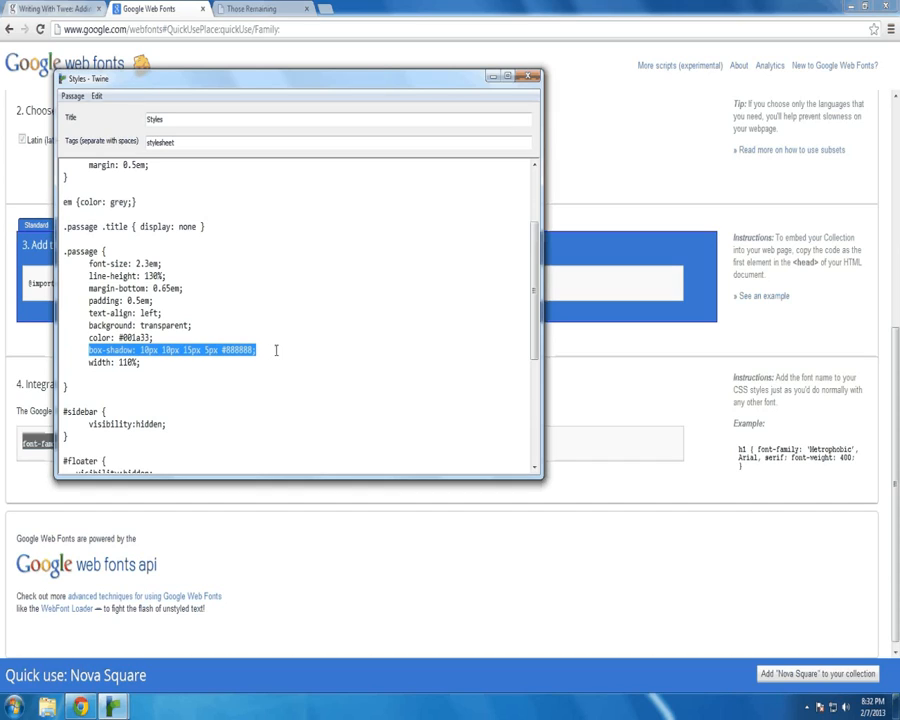
mouse_move(105, 365)
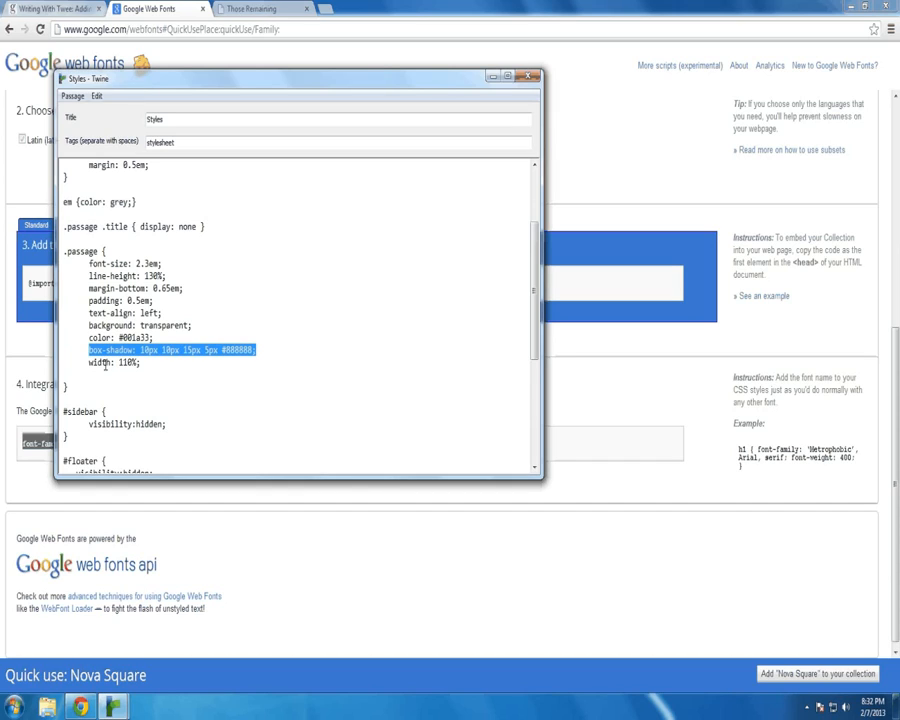
left_click(115, 363)
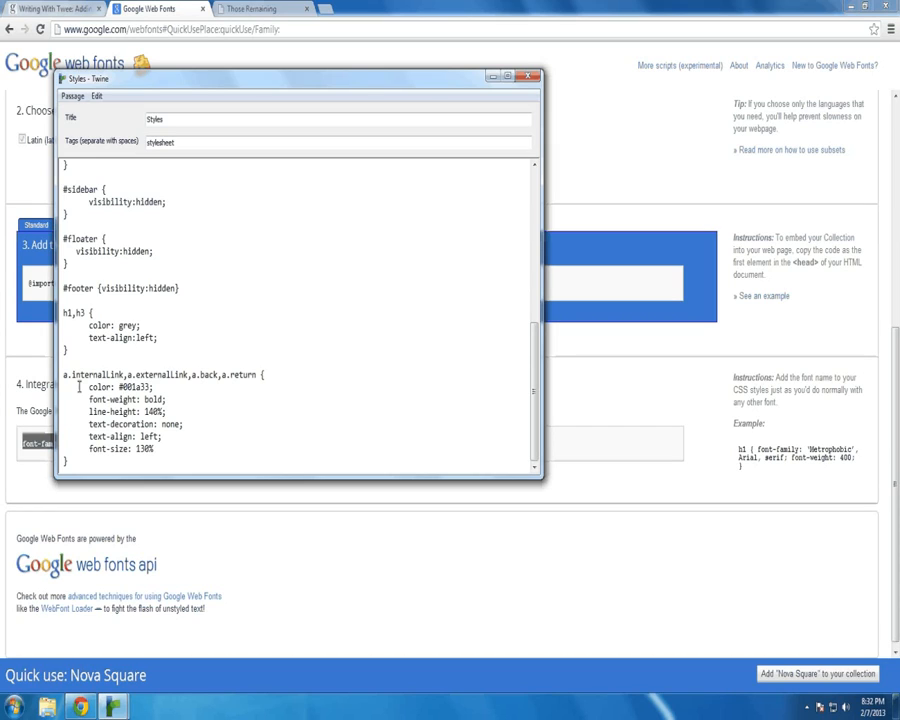
left_click_drag(85, 387, 175, 423)
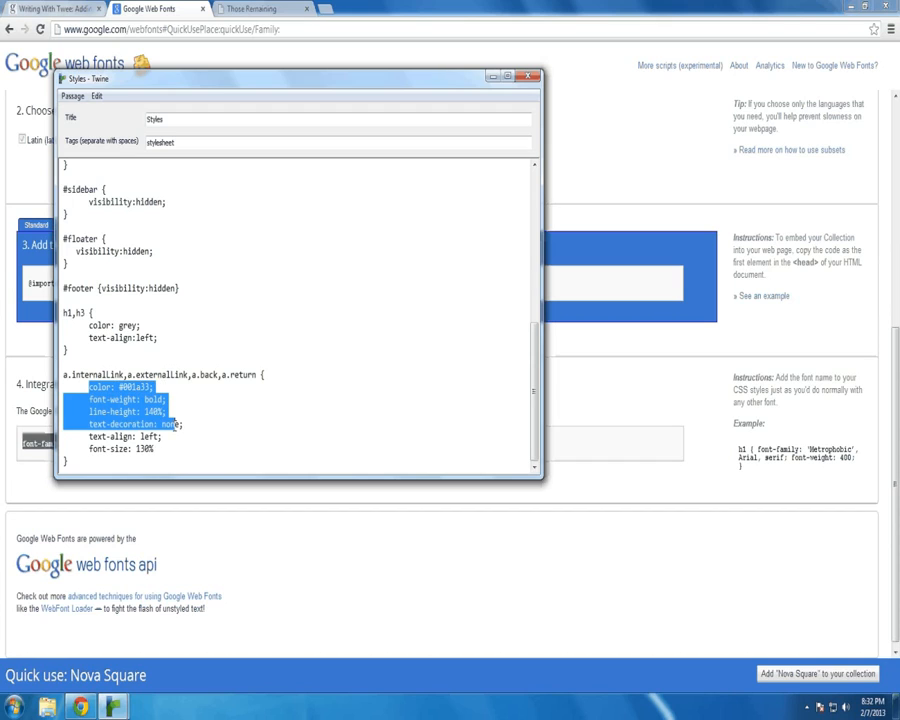
left_click(168, 447)
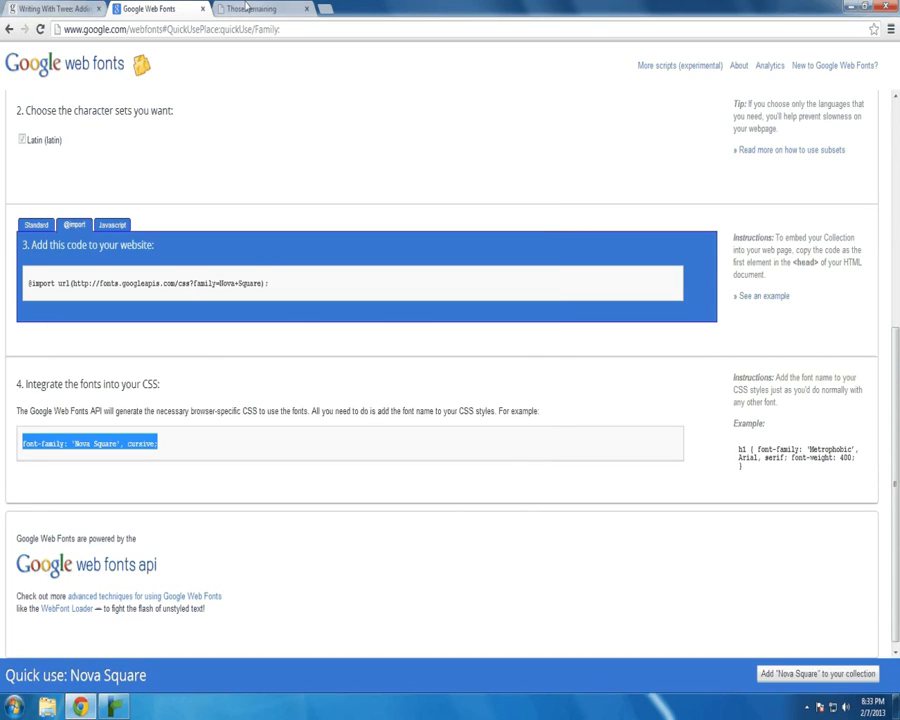
Step: Switch between the Those Remaining story and Google Web Fonts tabs, ending on the story
left_click(263, 9)
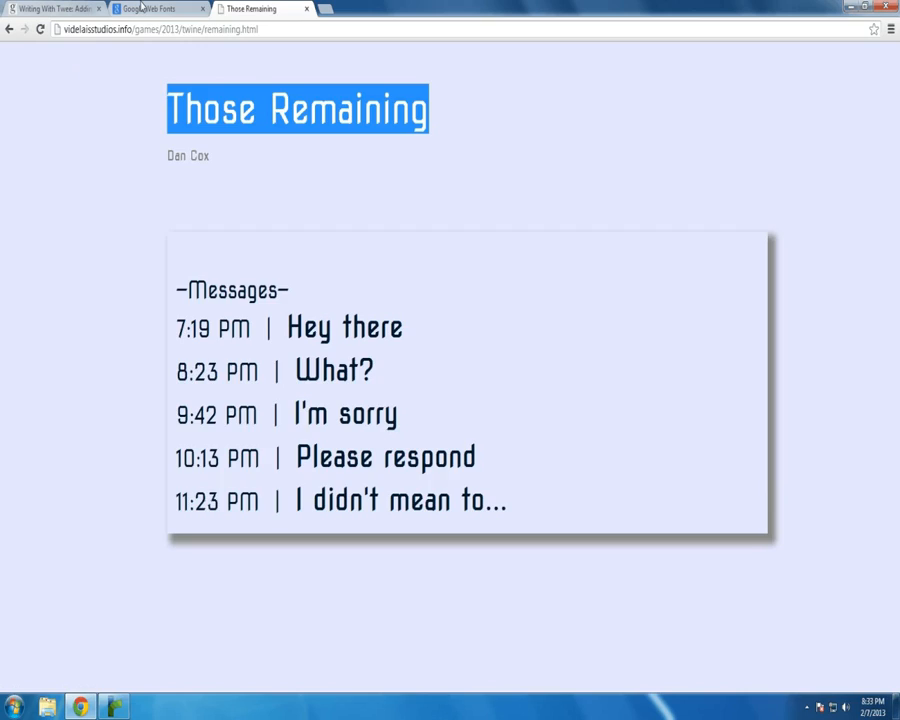
left_click(155, 9)
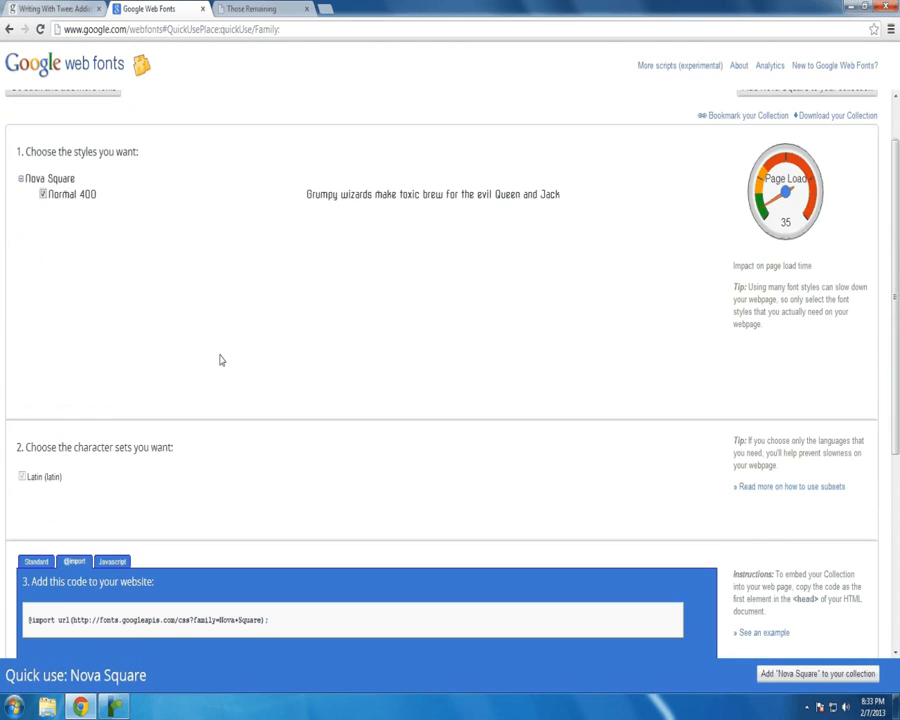
left_click(255, 9)
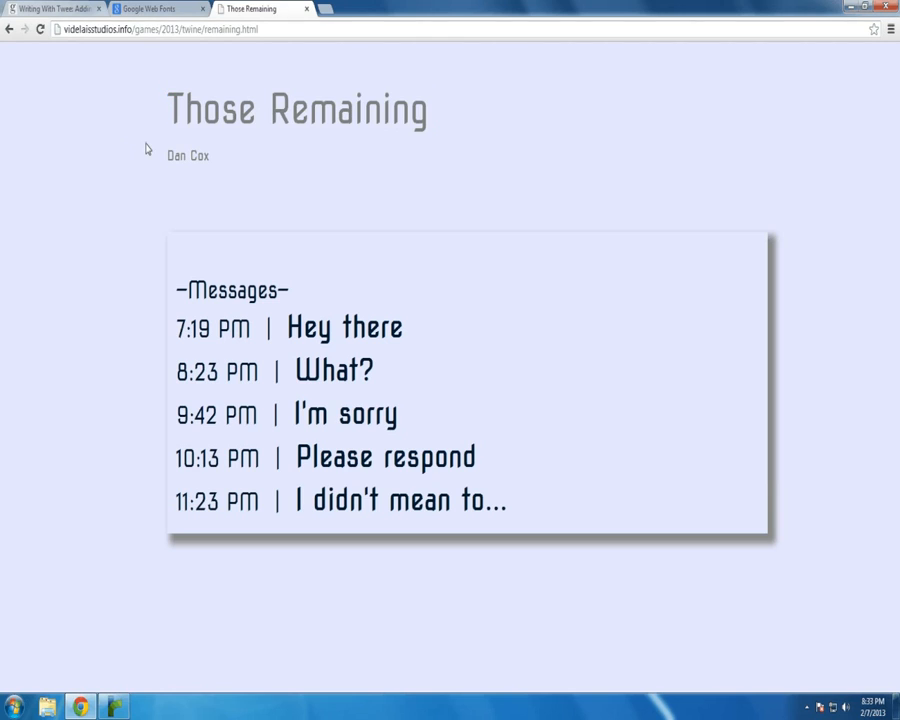
left_click(113, 707)
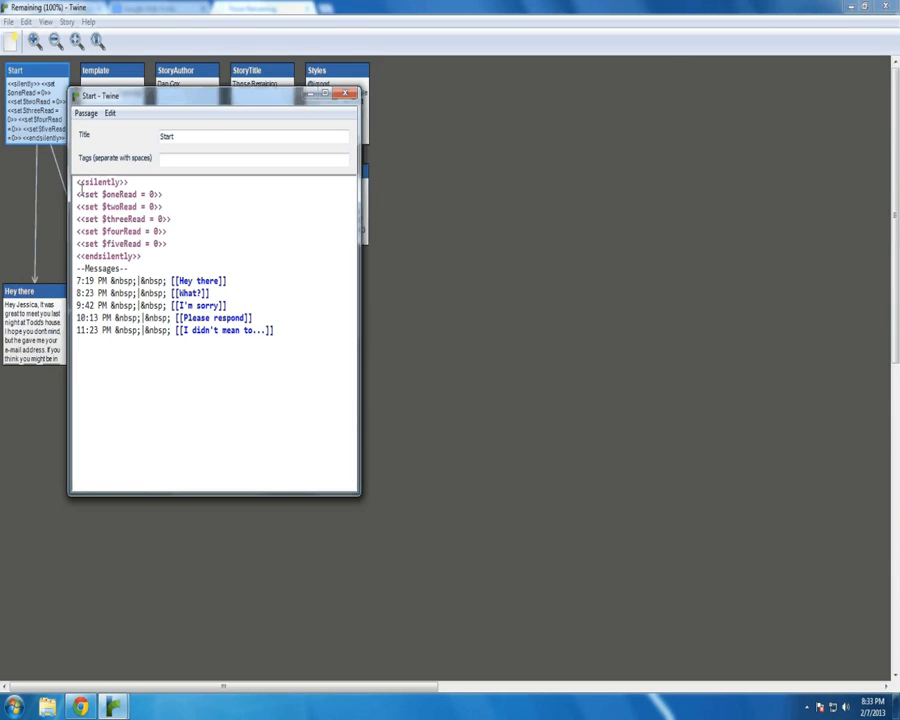
Step: Review the silently set read variables in the Start passage
left_click_drag(76, 181, 143, 256)
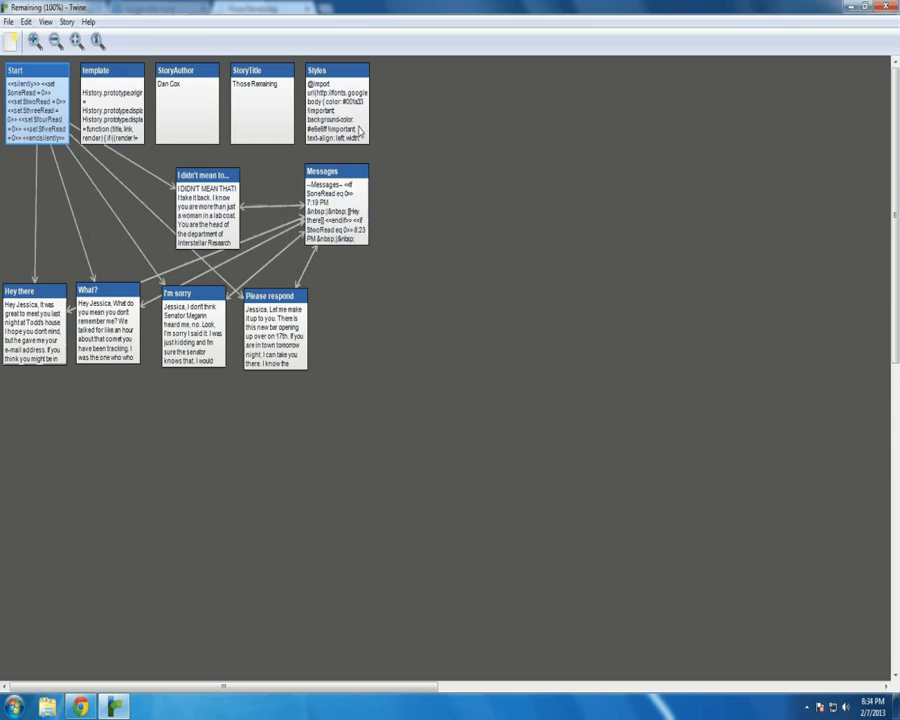
double_click(33, 291)
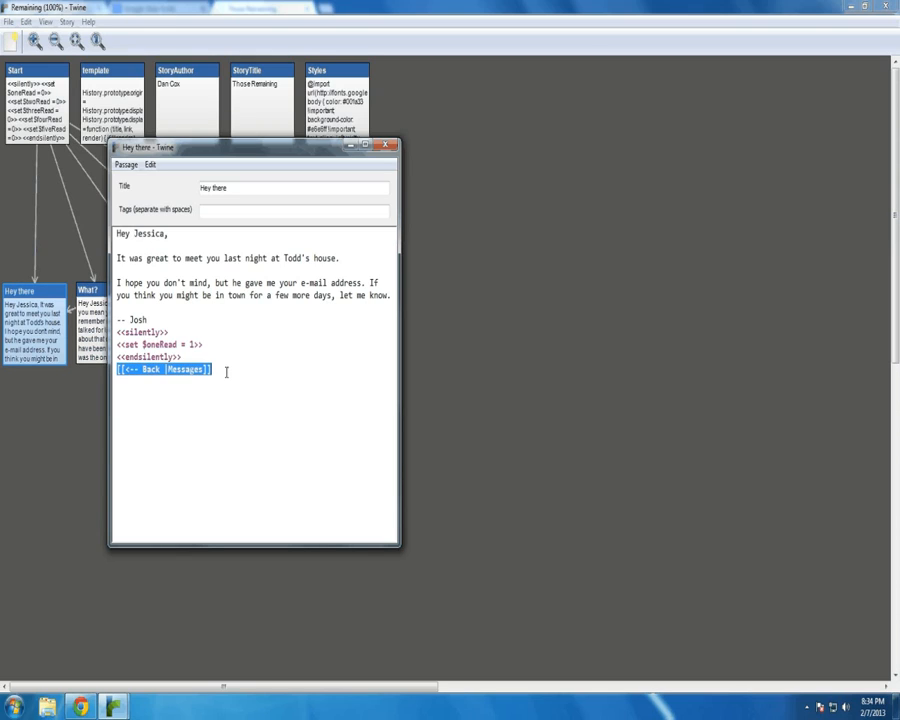
left_click(165, 369)
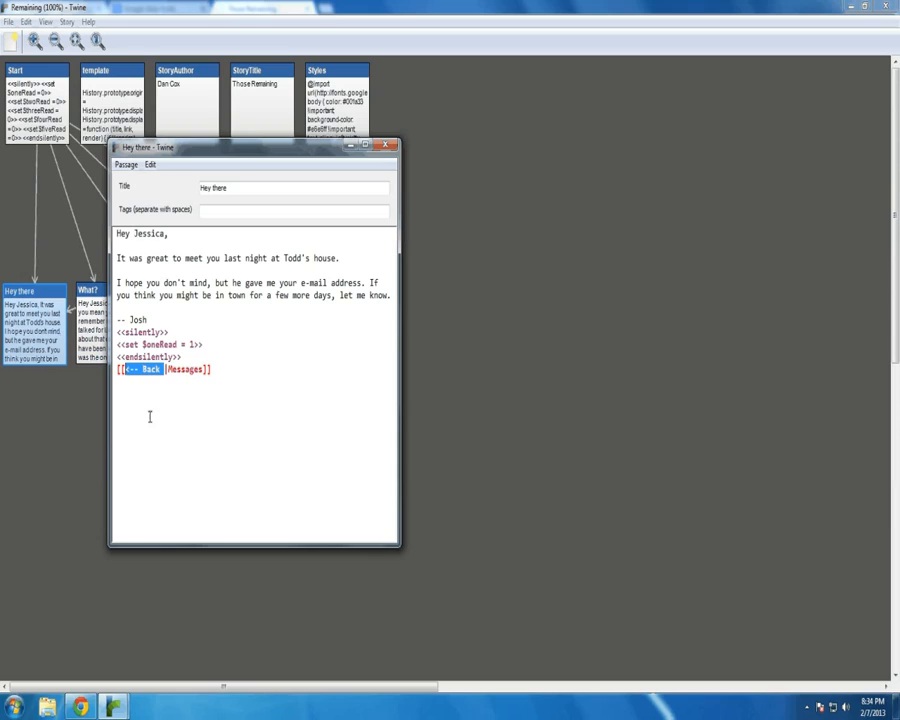
mouse_move(153, 418)
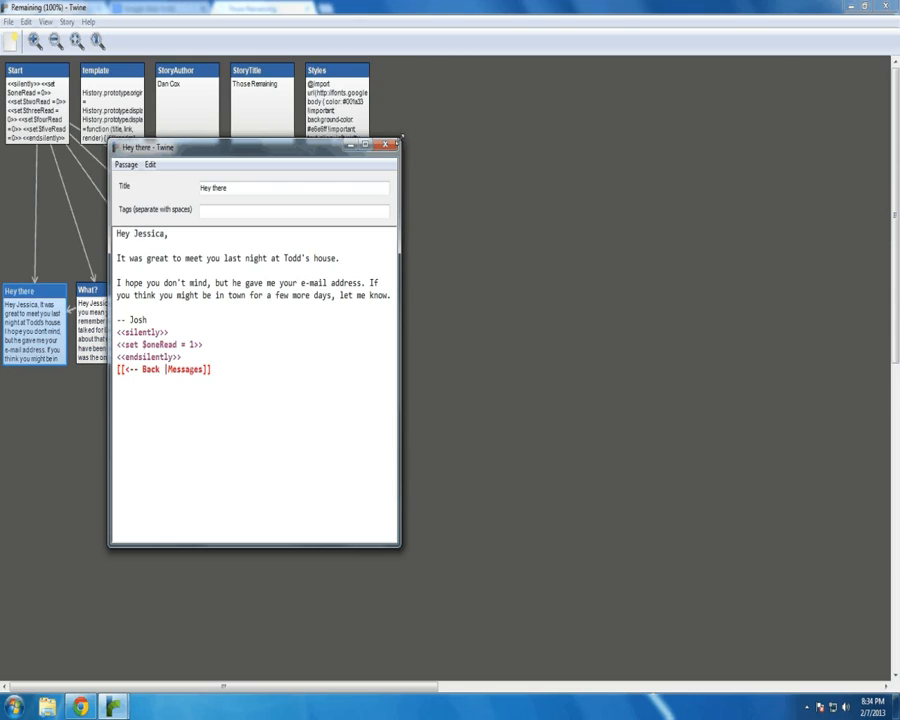
left_click(390, 147)
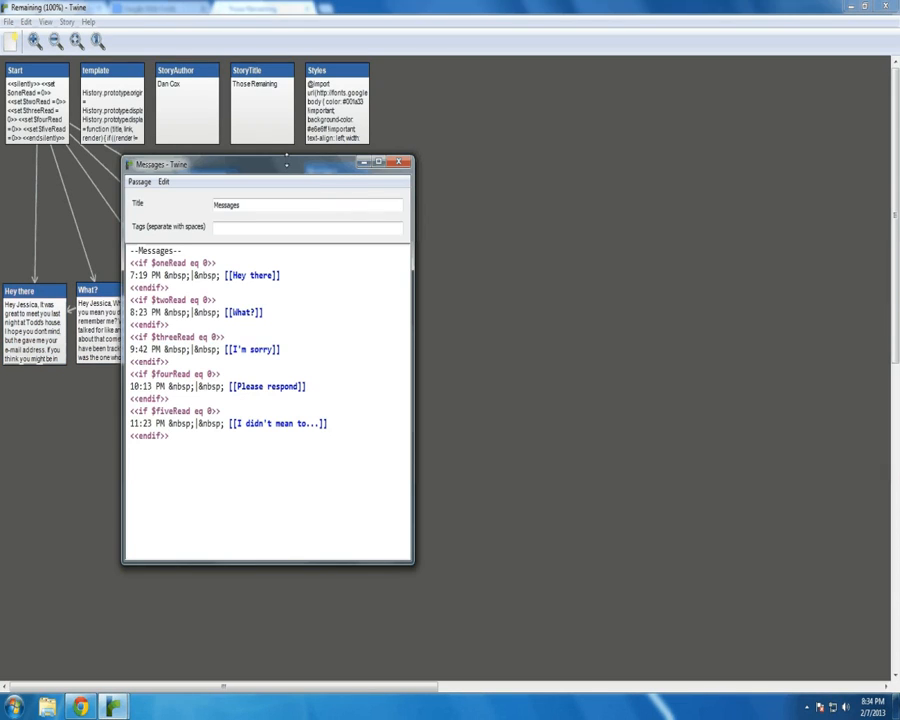
left_click(170, 436)
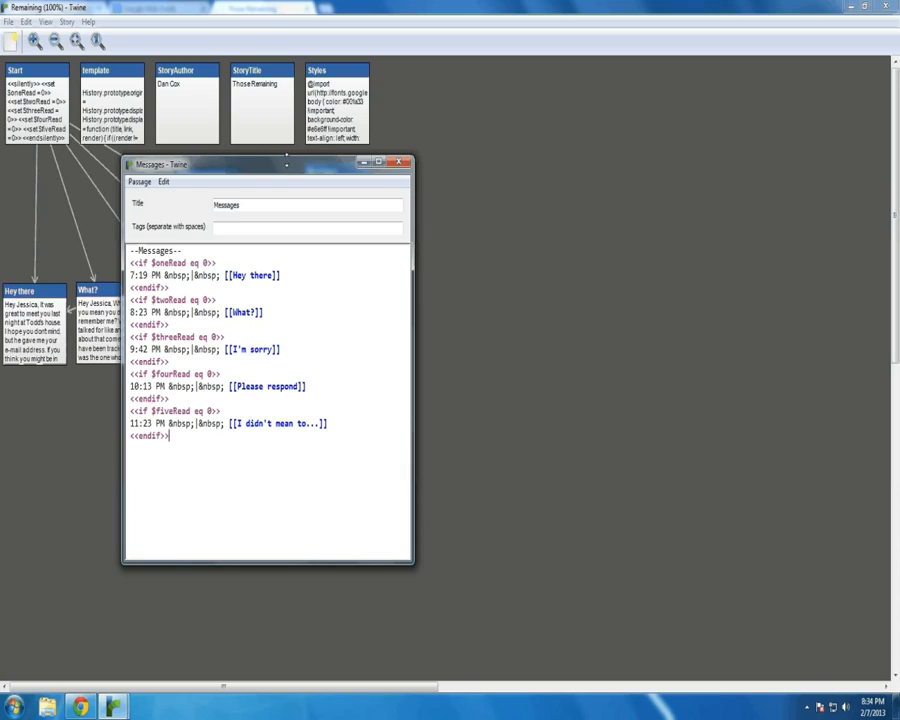
mouse_move(224, 178)
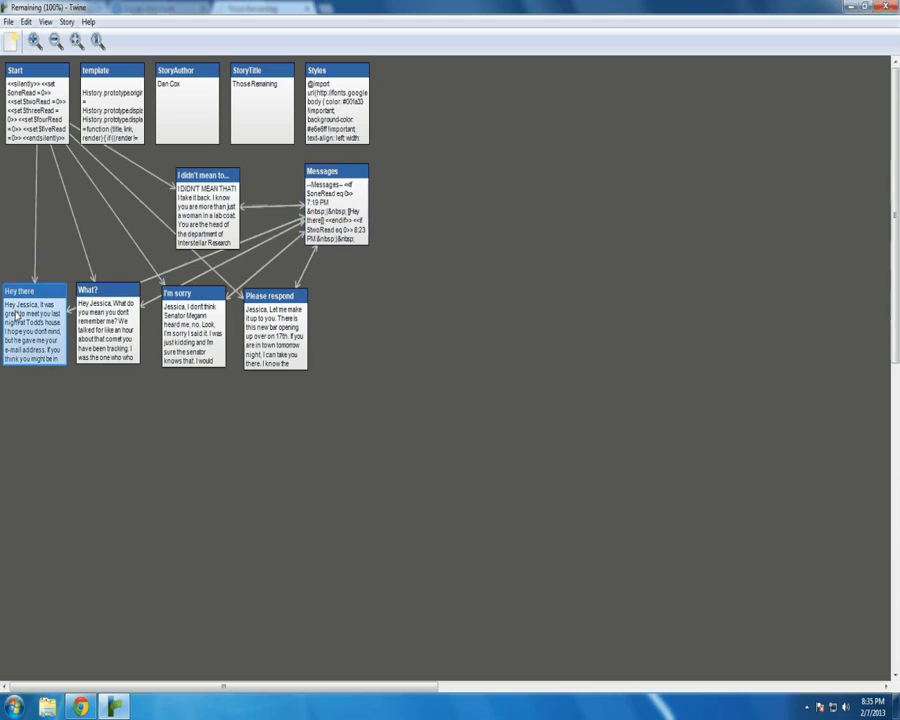
Step: Open the Hey there passage and point out its <<set $oneRead = 1>> line
double_click(35, 330)
type("<<set $oneRead = 1>>")
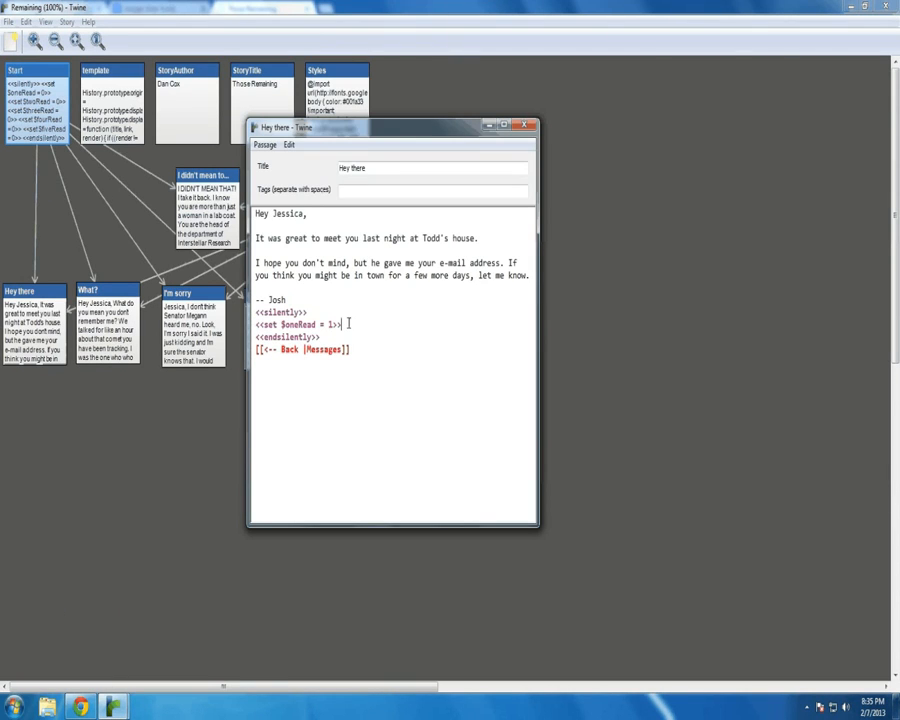
left_click(532, 127)
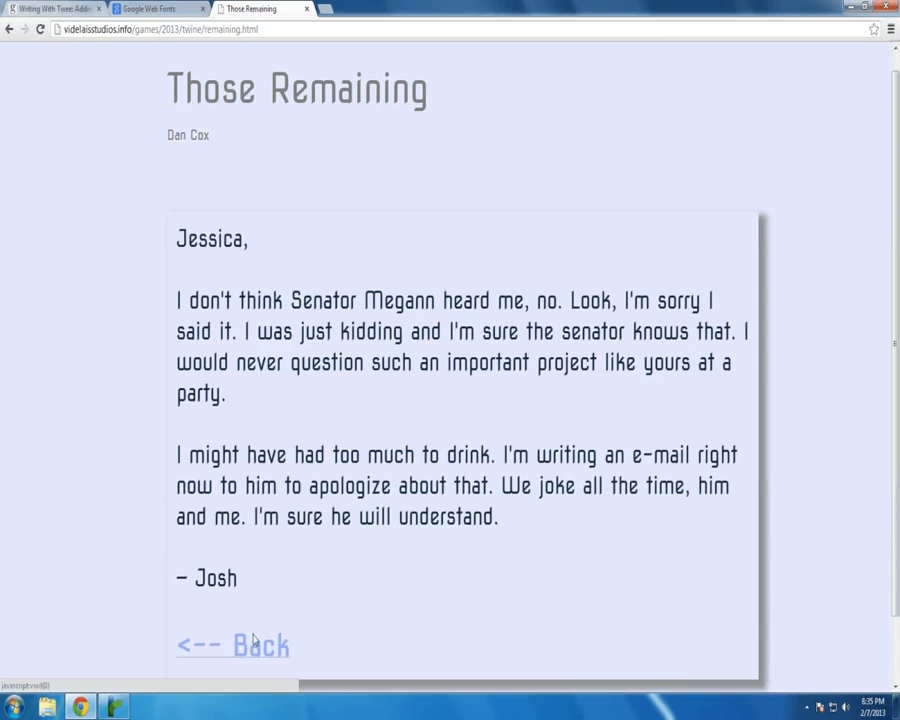
Step: Go back to the Messages list and reload the story to restore all five links
left_click(233, 645)
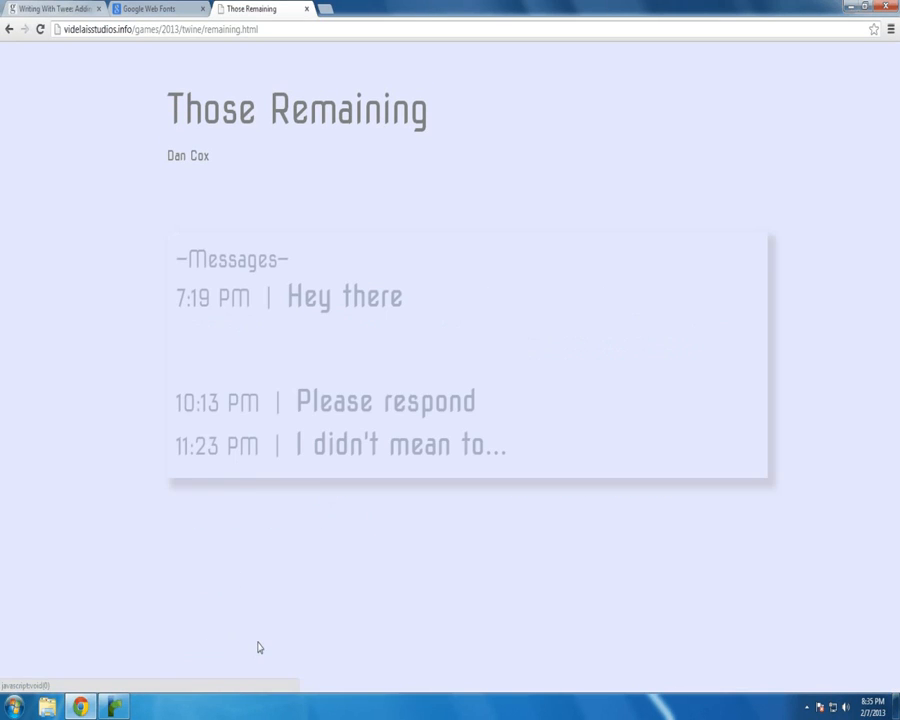
left_click(40, 28)
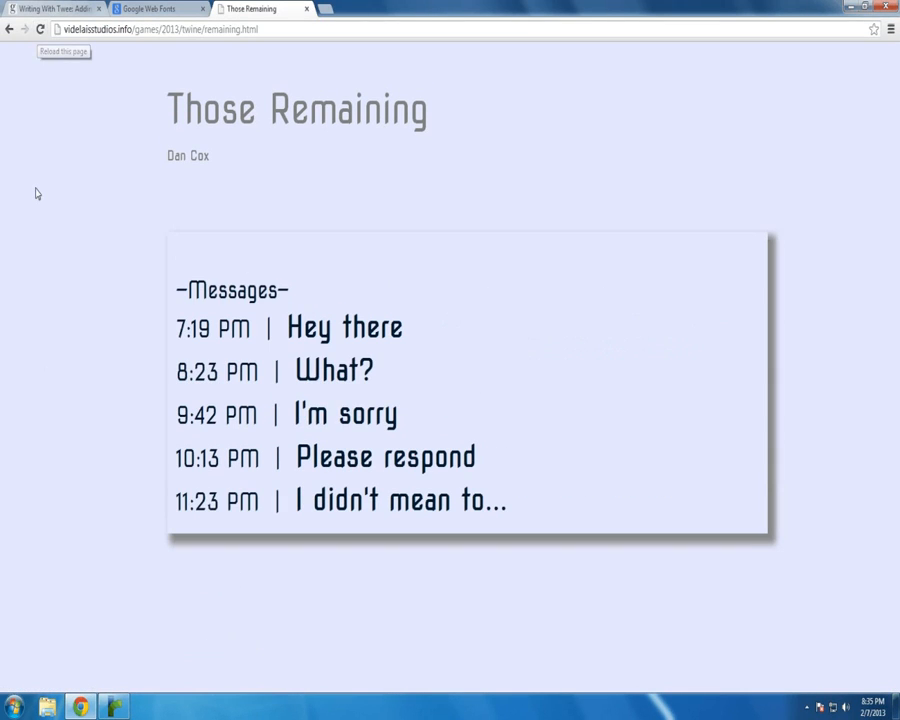